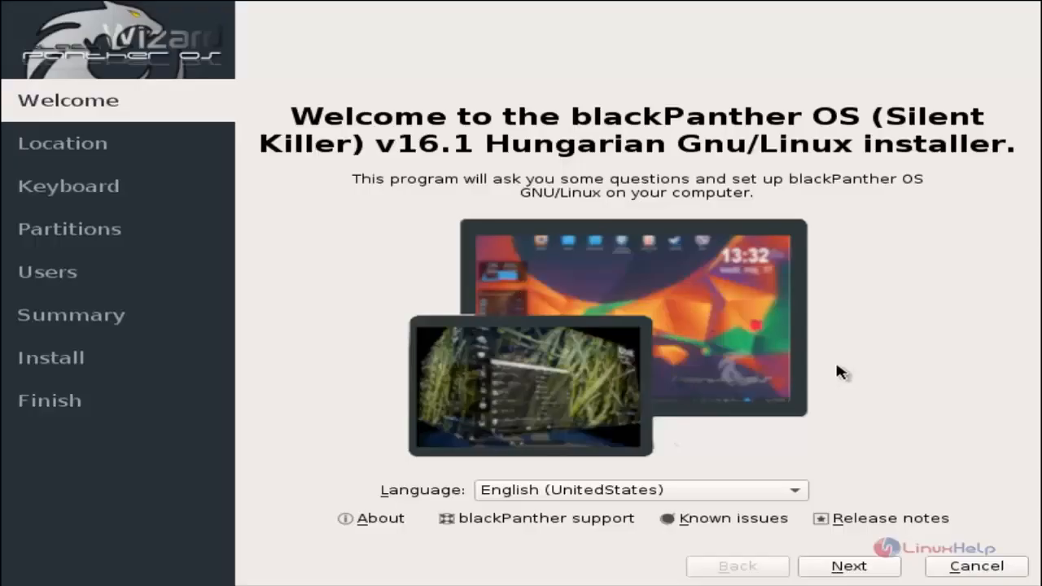
mouse_move(812, 422)
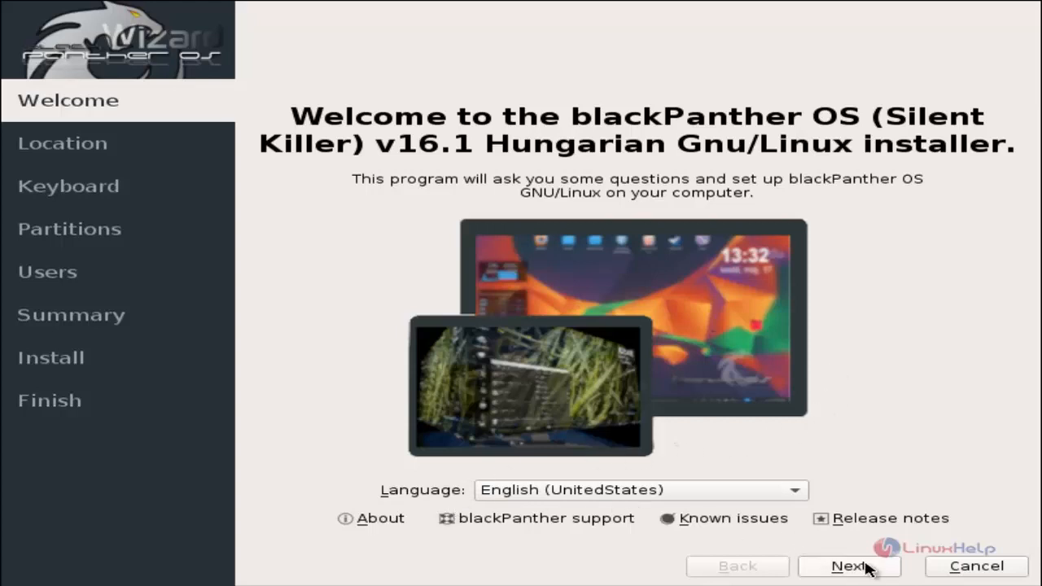
Accept the Welcome page, Asia/Kolkata location and English (US) keyboard layout
left_click(848, 566)
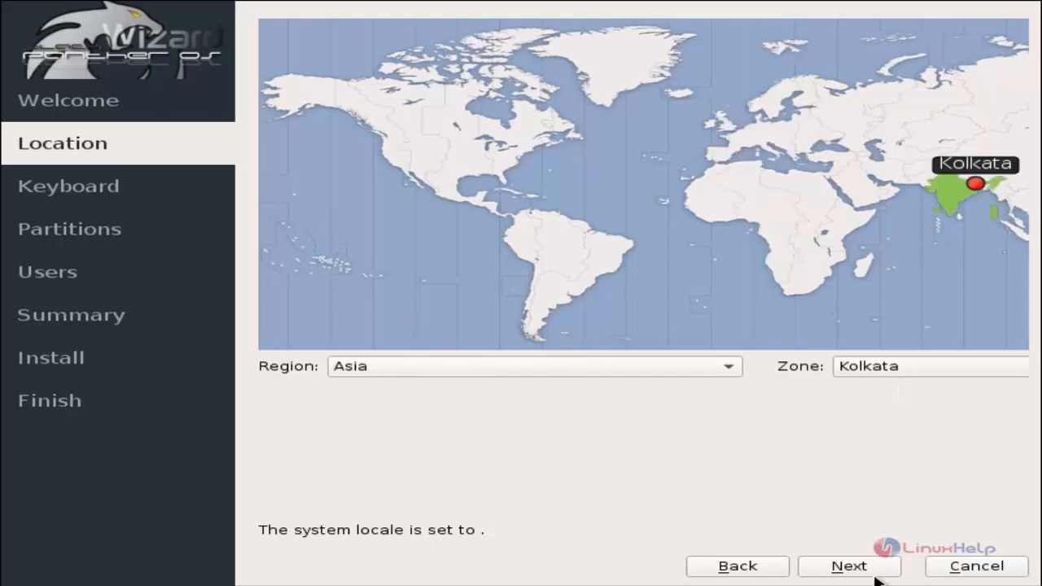
left_click(848, 566)
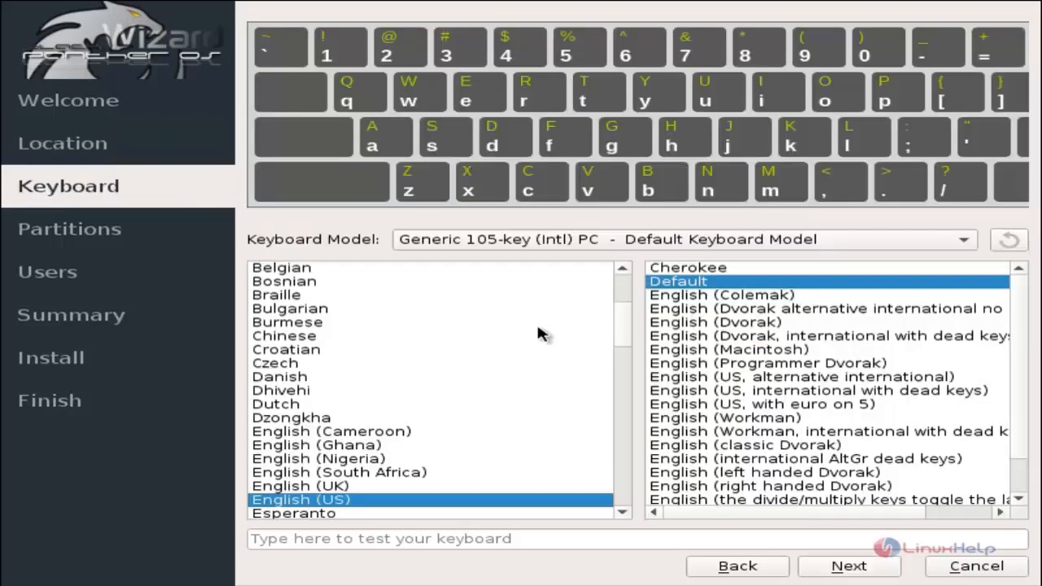
mouse_move(512, 479)
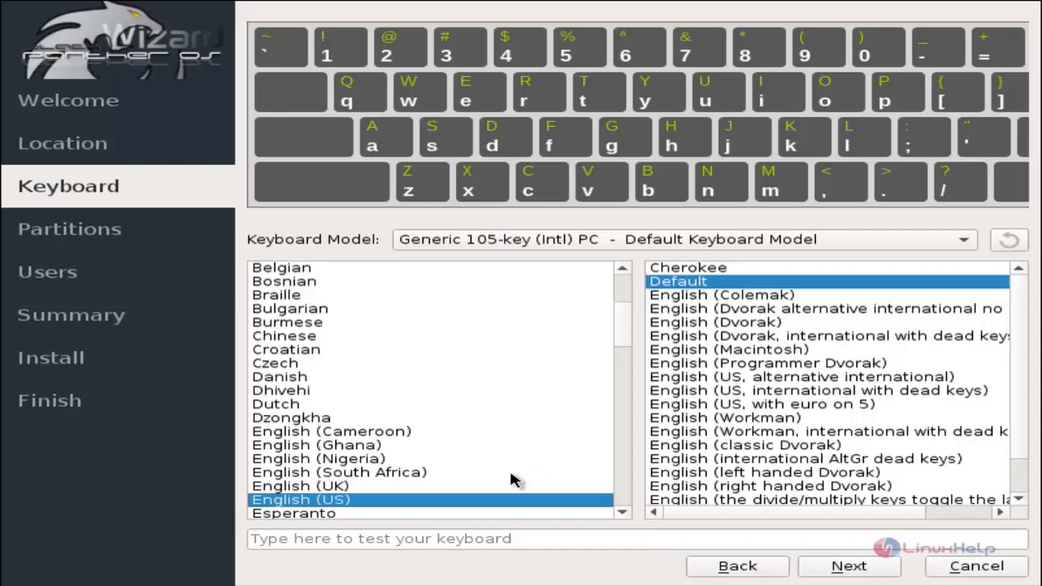
left_click(848, 566)
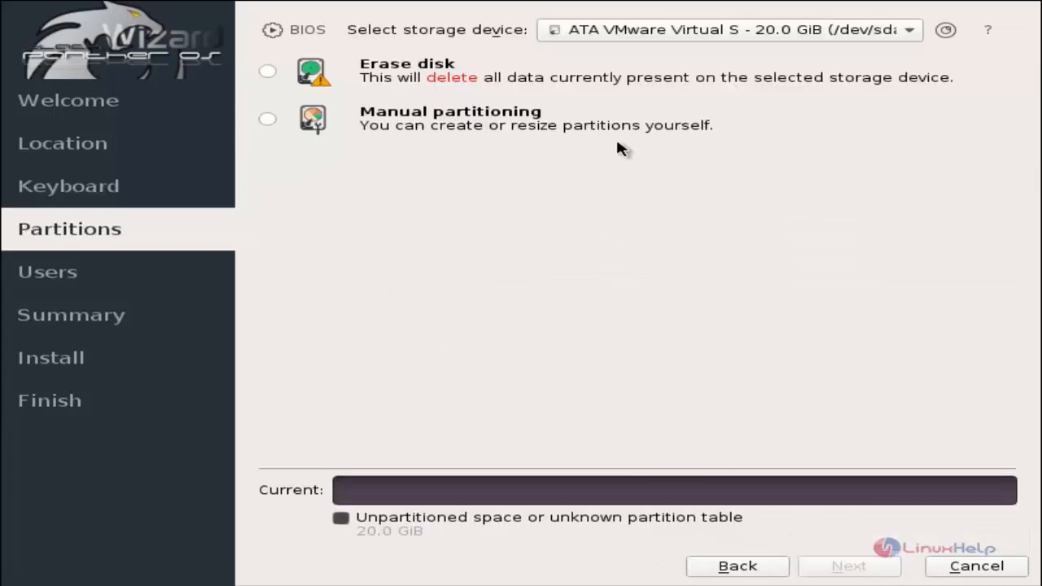
mouse_move(687, 88)
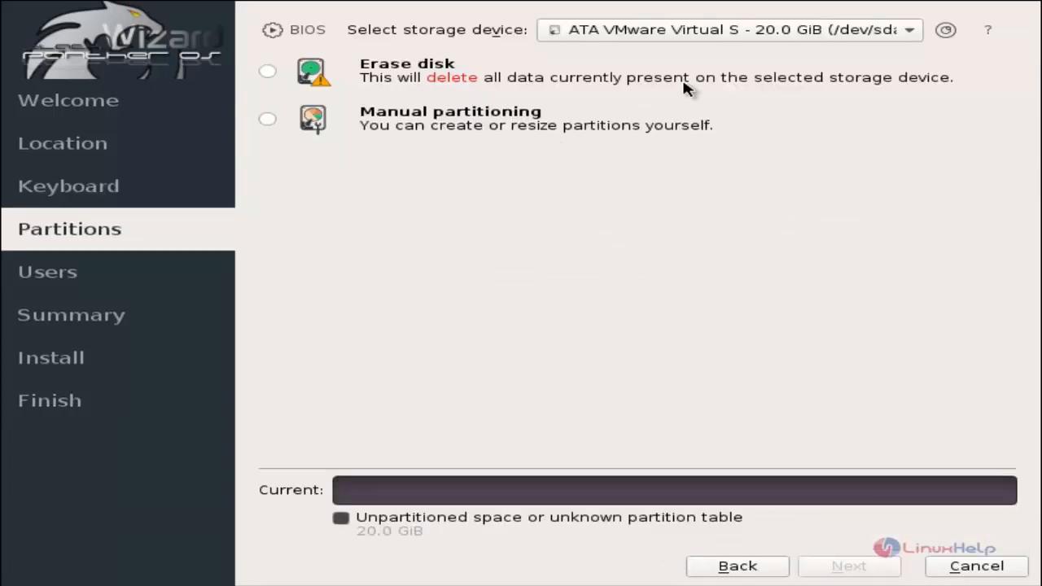
mouse_move(468, 53)
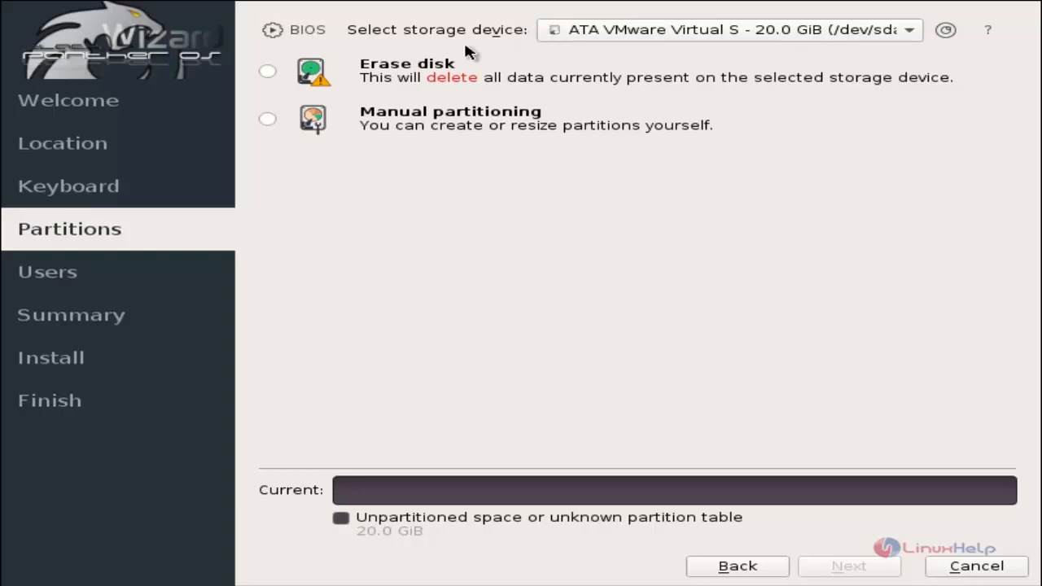
mouse_move(334, 124)
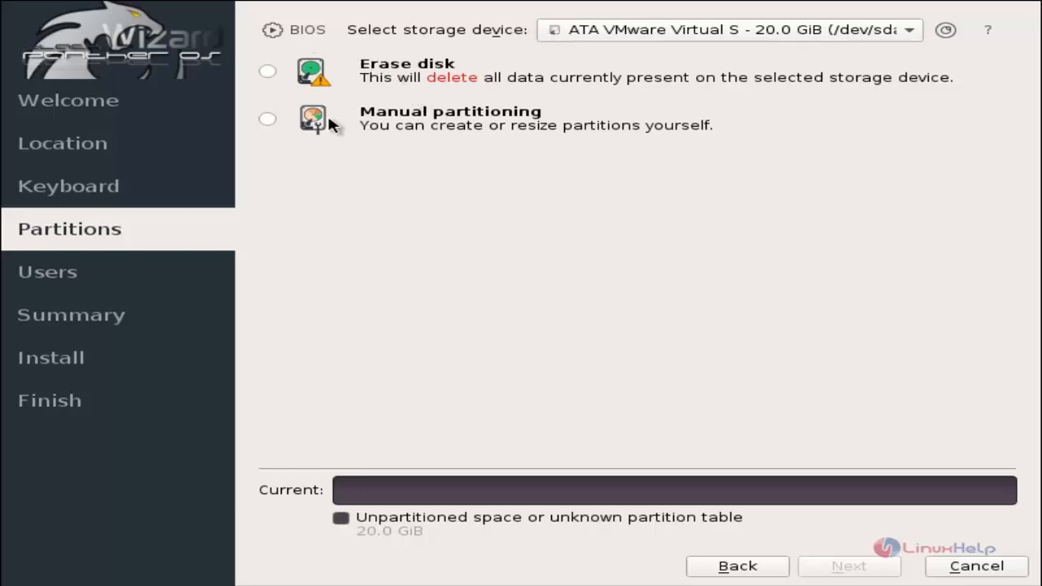
Choose Manual partitioning and continue to the partition editor for /dev/sda
left_click(267, 118)
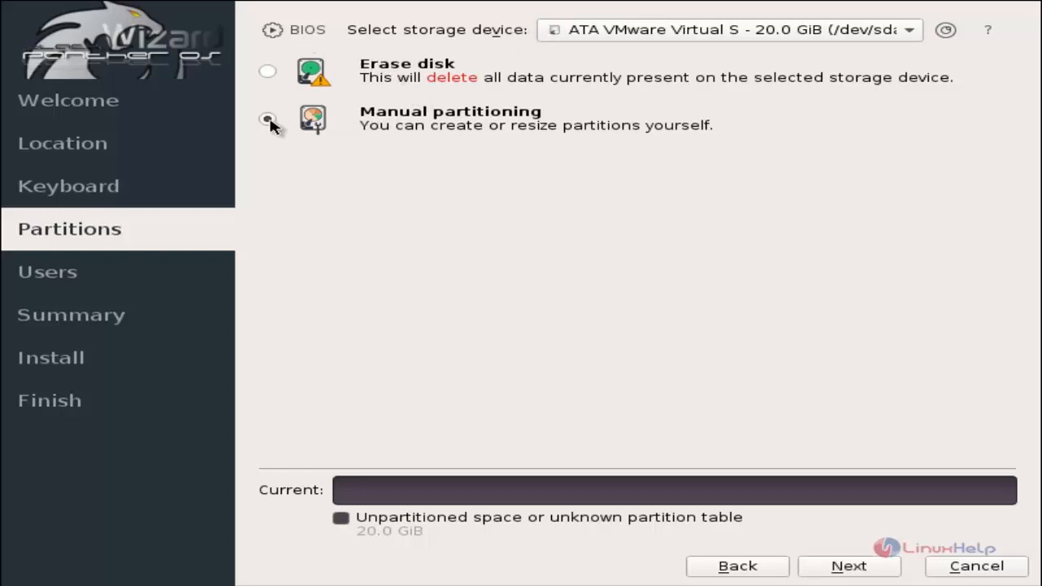
left_click(268, 118)
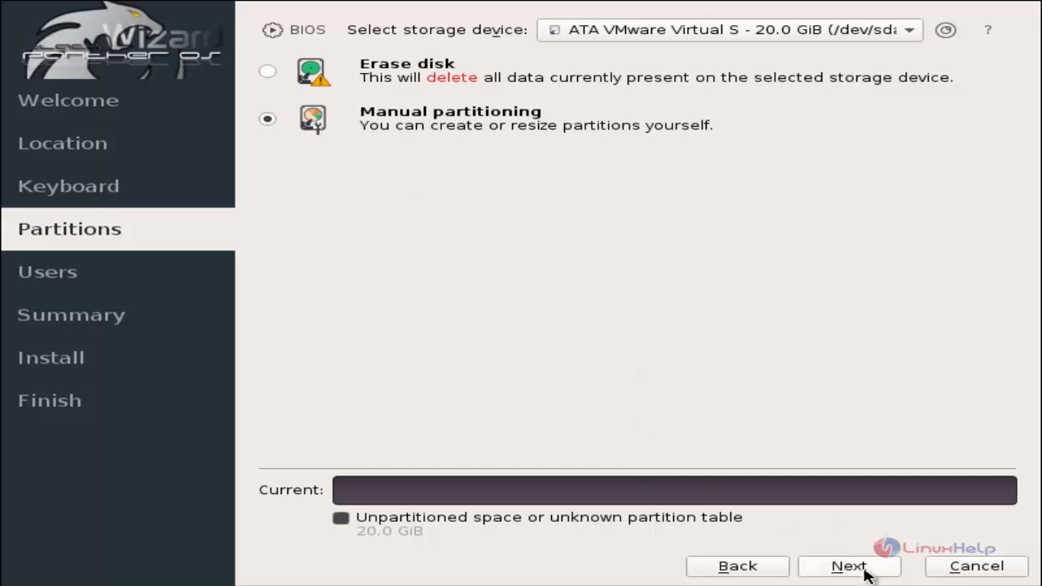
left_click(848, 566)
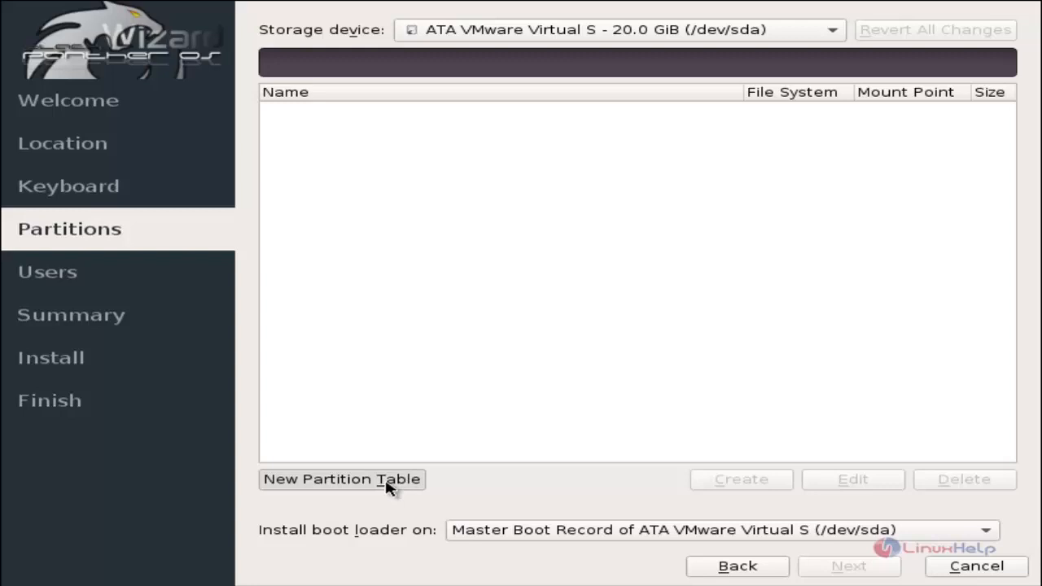
Create a Master Boot Record (MBR) partition table on /dev/sda
left_click(341, 479)
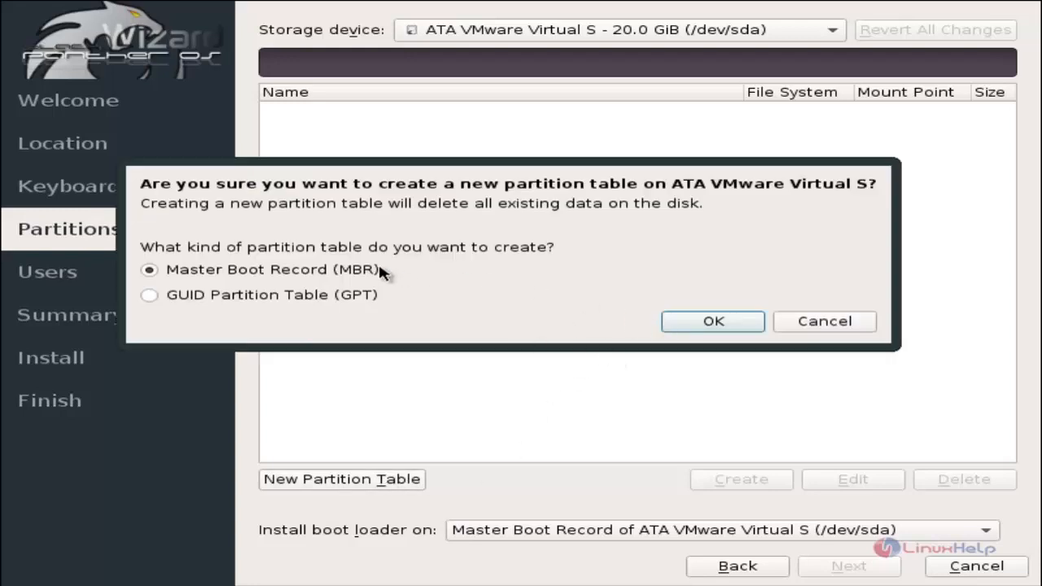
mouse_move(359, 282)
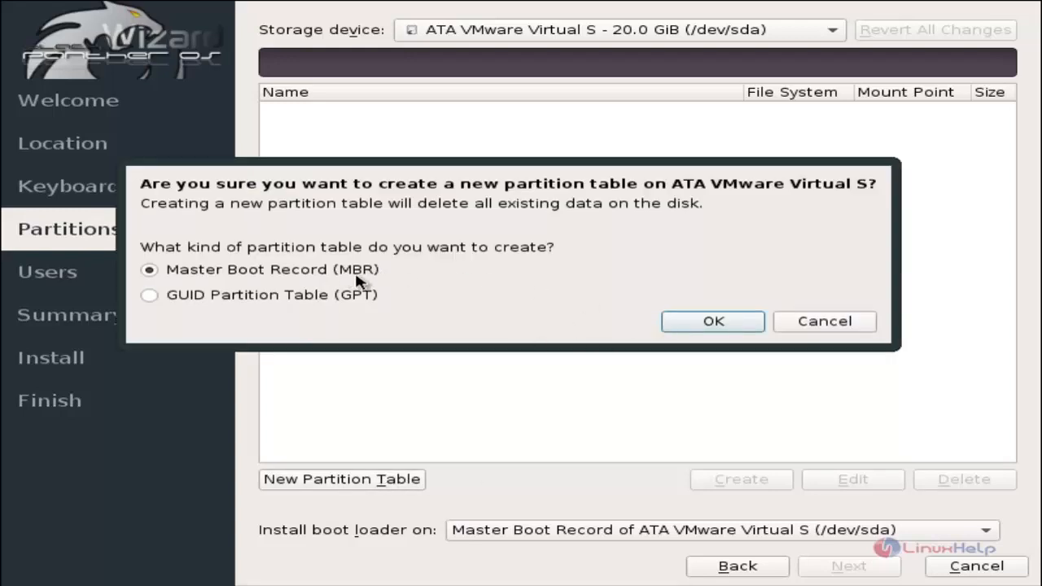
mouse_move(558, 302)
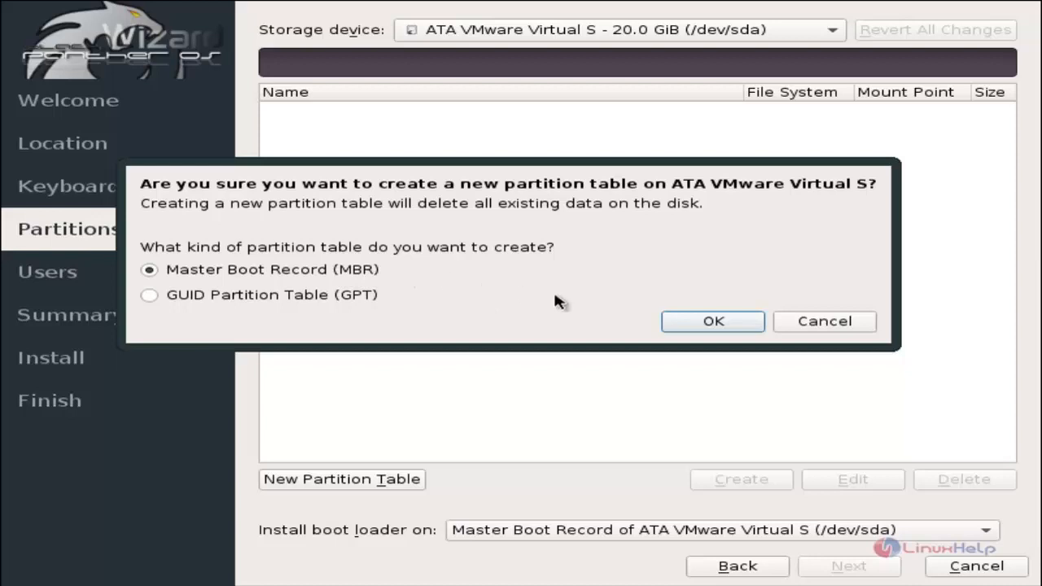
left_click(712, 321)
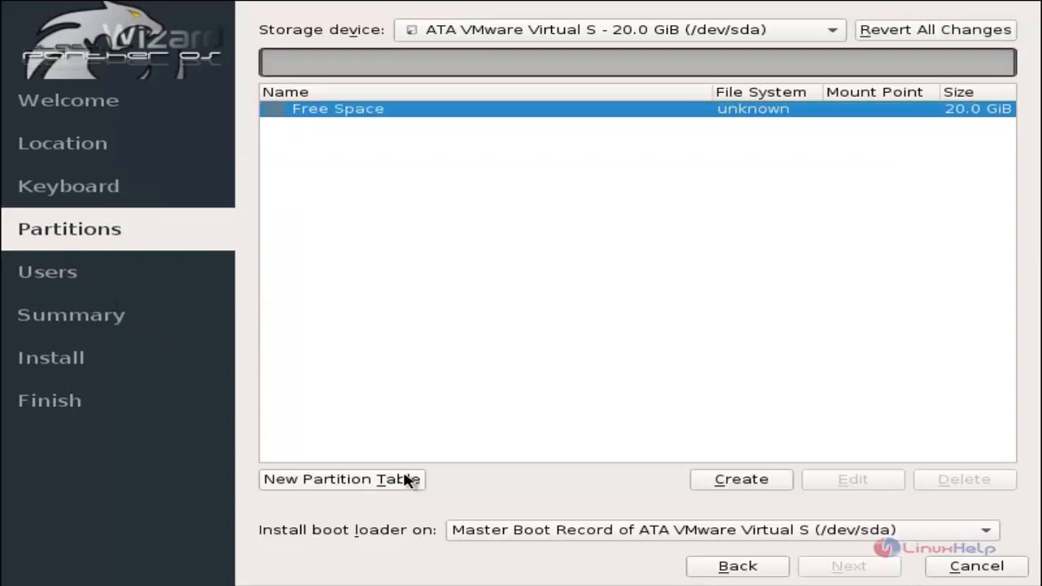
mouse_move(411, 387)
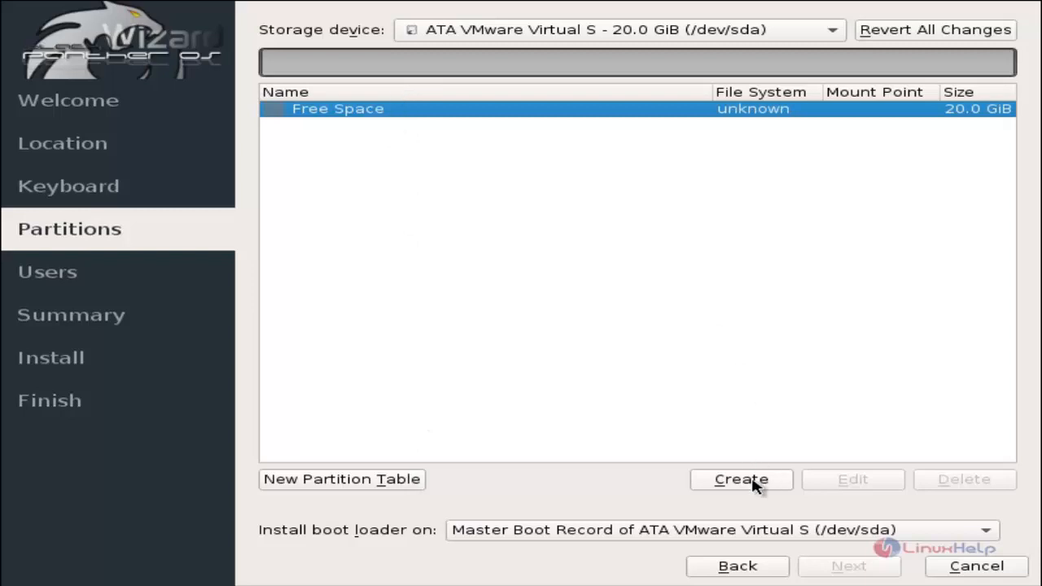
Add a 300 MB ext4 partition mounted at /boot with the boot flag
left_click(740, 479)
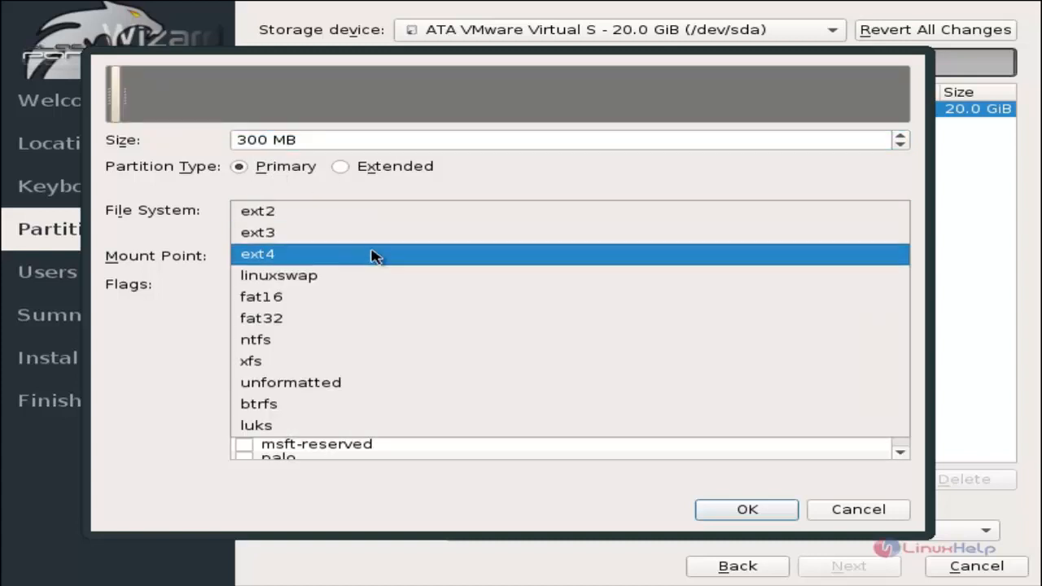
left_click(257, 254)
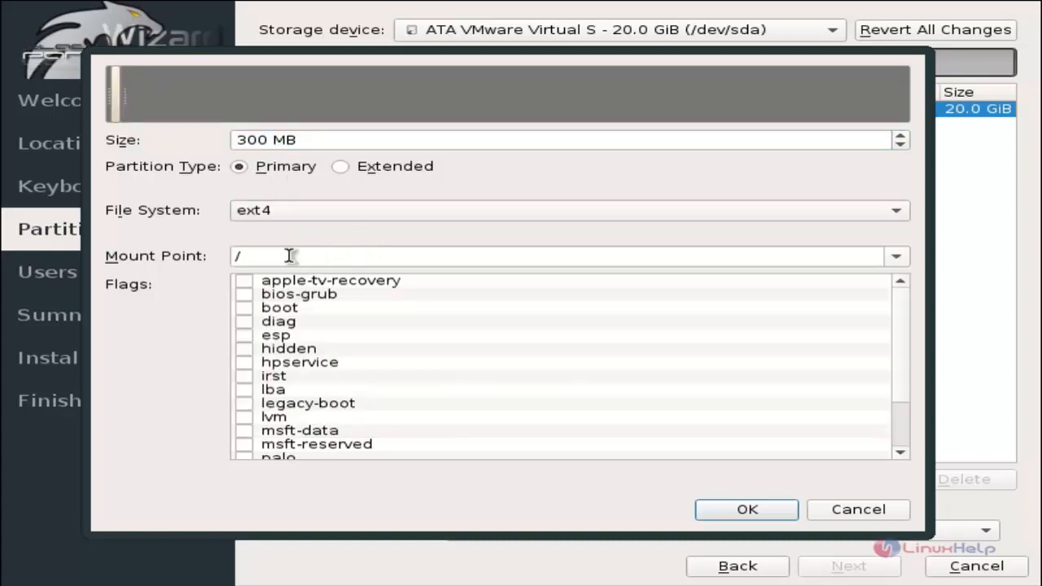
type("boot")
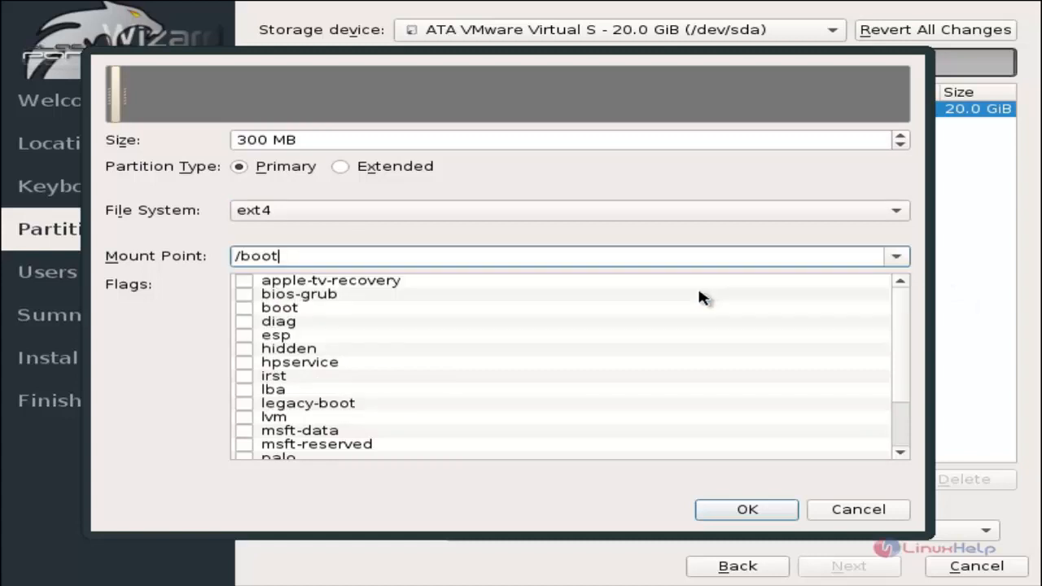
mouse_move(245, 317)
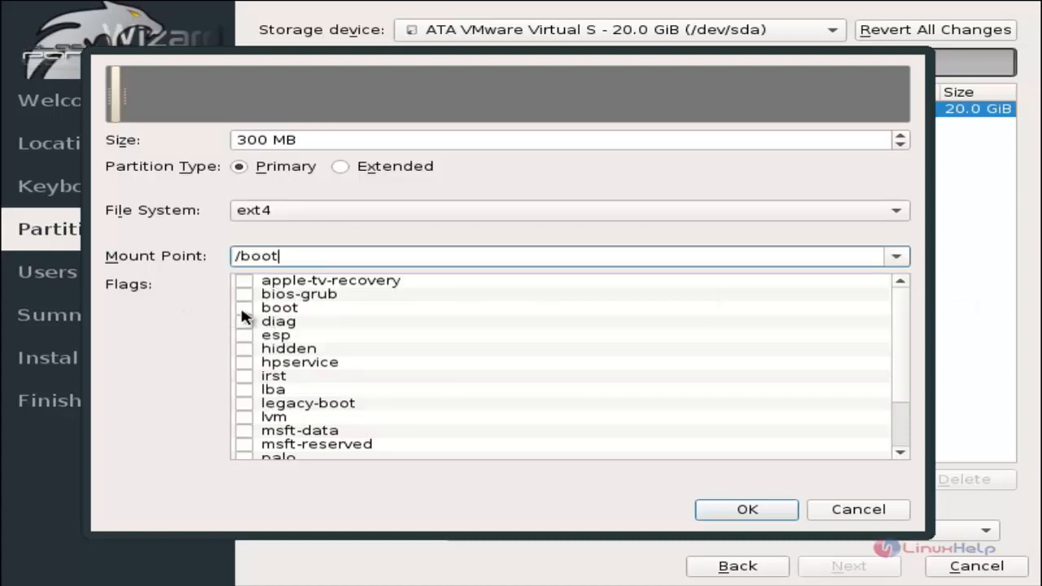
left_click(244, 308)
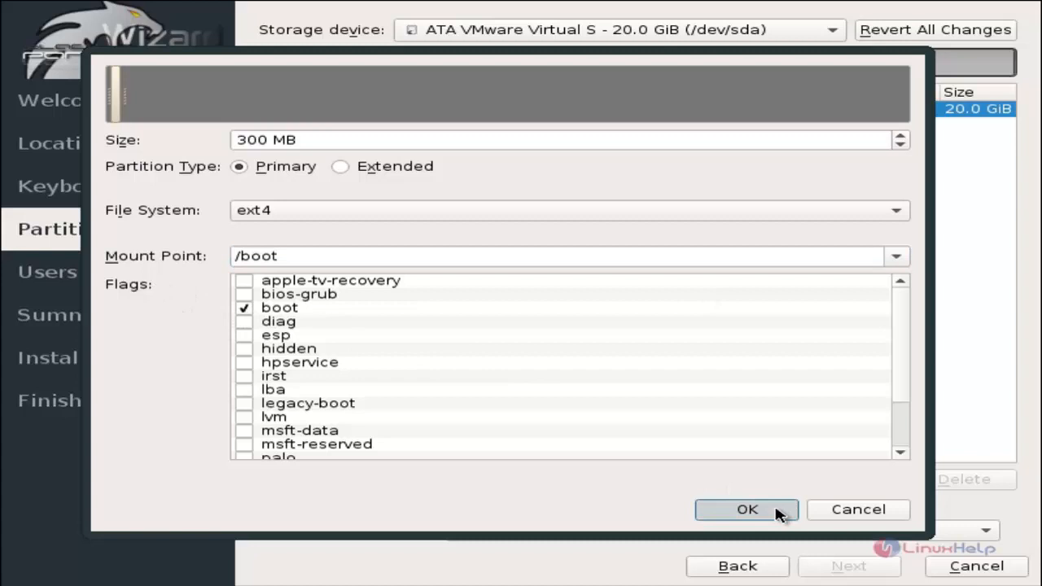
left_click(747, 508)
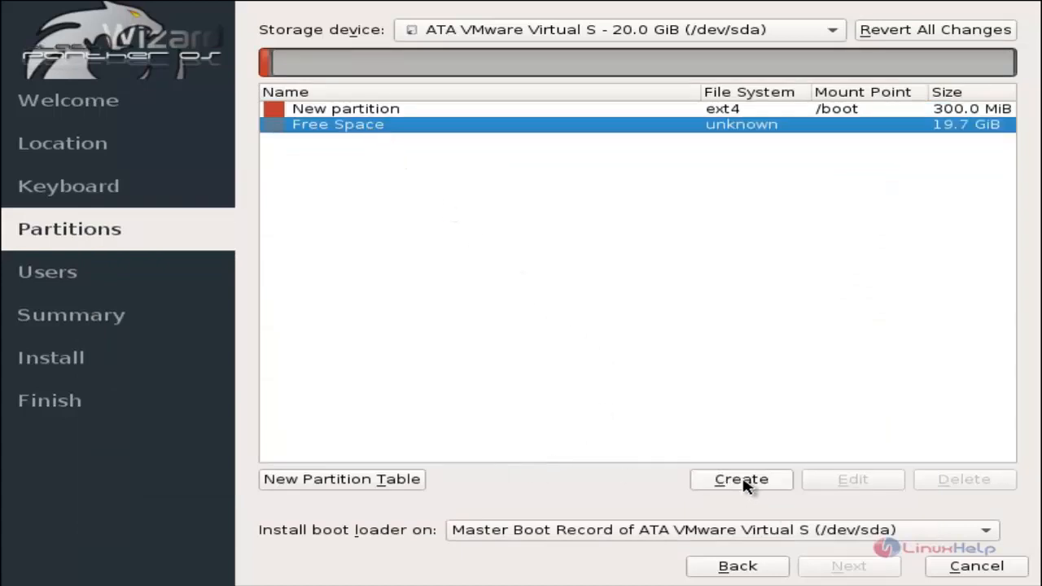
Add a 3.9 GiB linuxswap partition with the swap flag, then select the free space
left_click(740, 479)
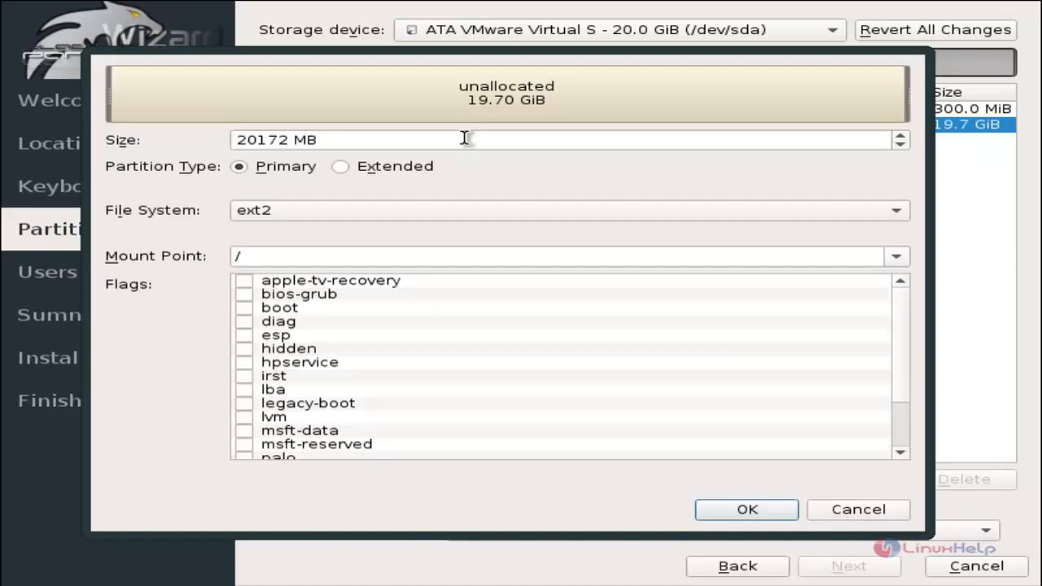
left_click_drag(466, 140, 261, 139)
type("4000")
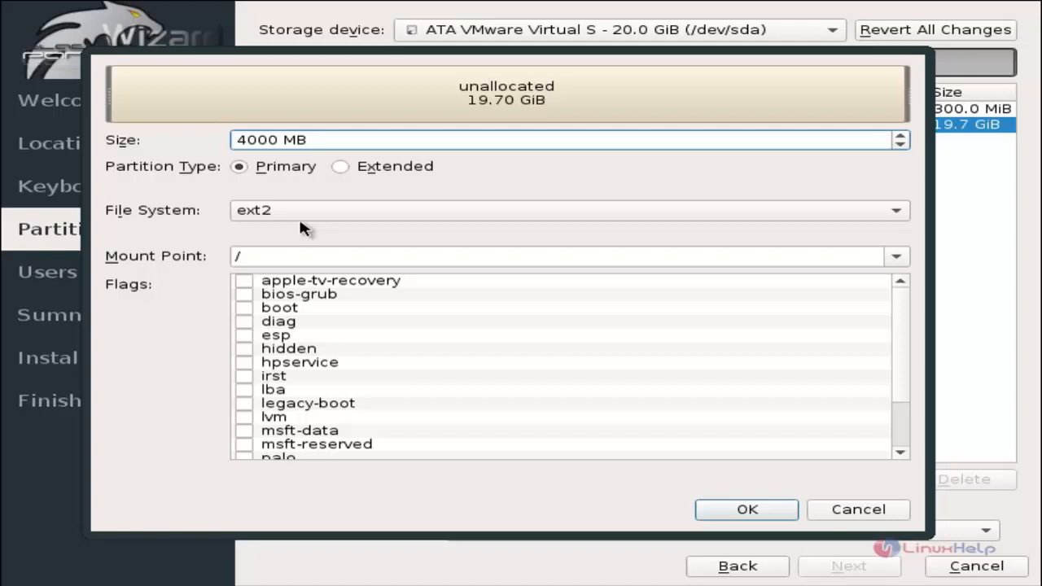
mouse_move(330, 193)
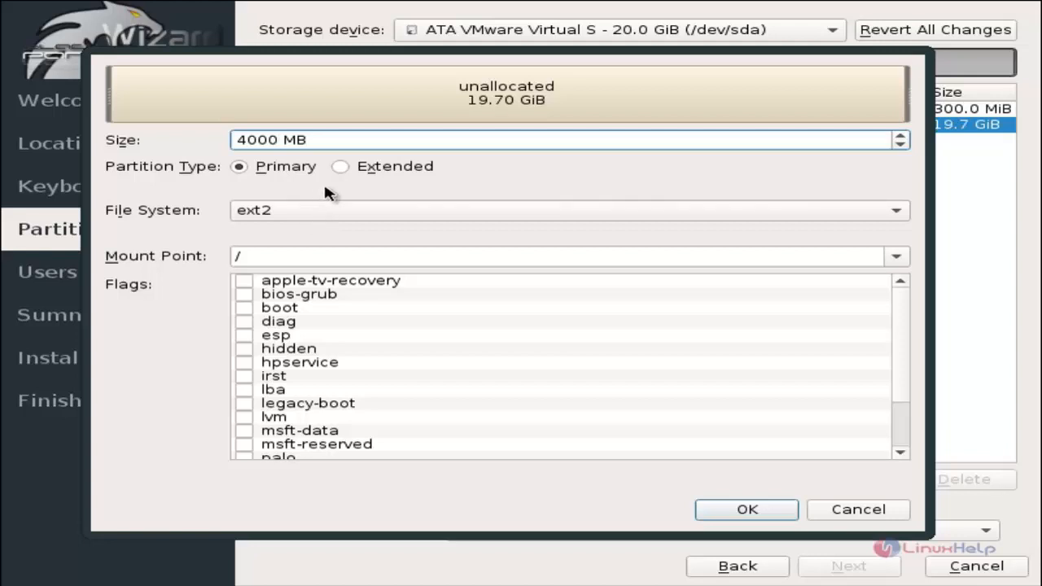
mouse_move(387, 199)
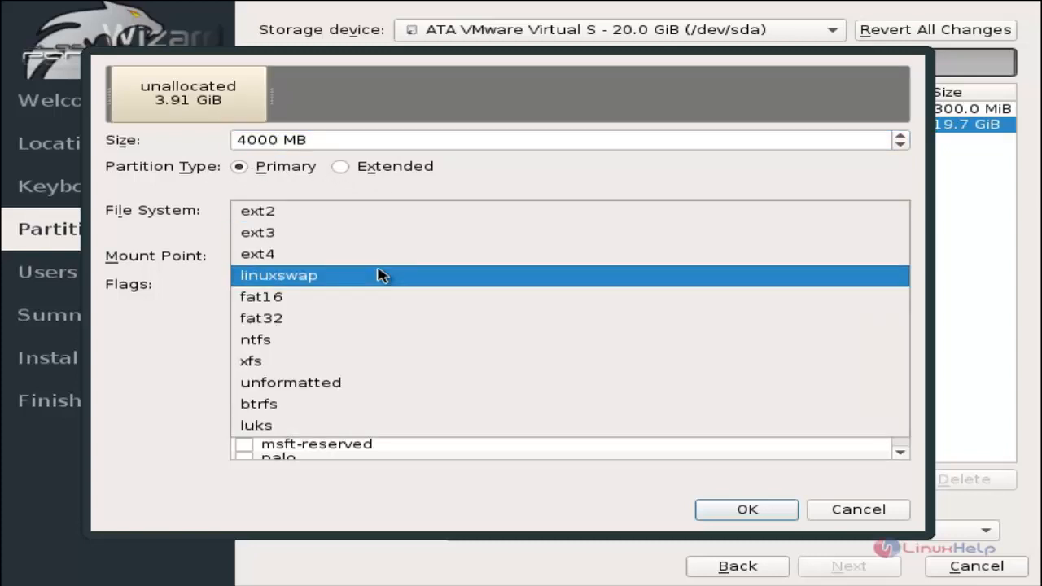
left_click(279, 275)
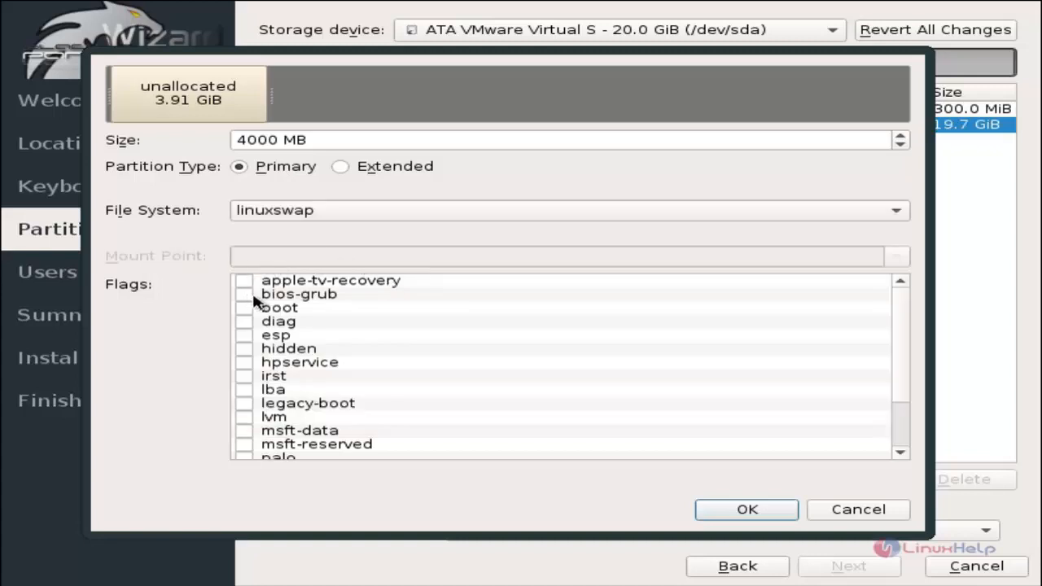
scroll("down", 3)
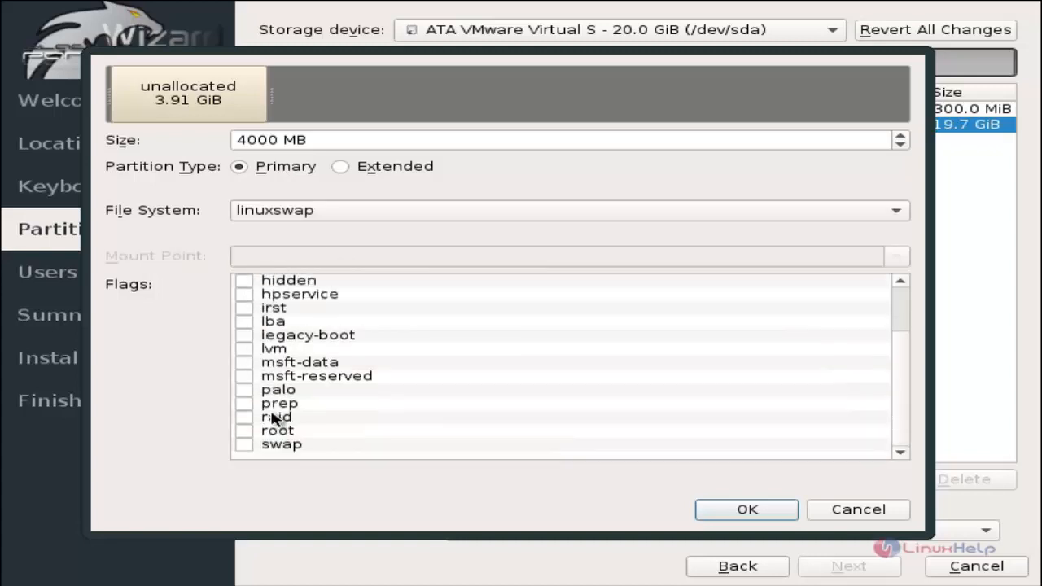
left_click(244, 444)
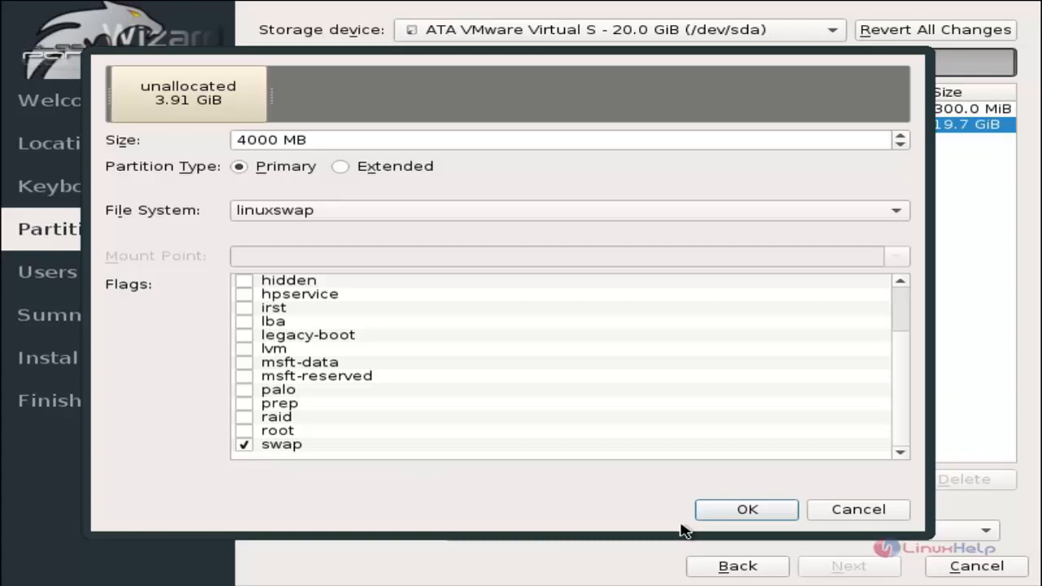
left_click(746, 508)
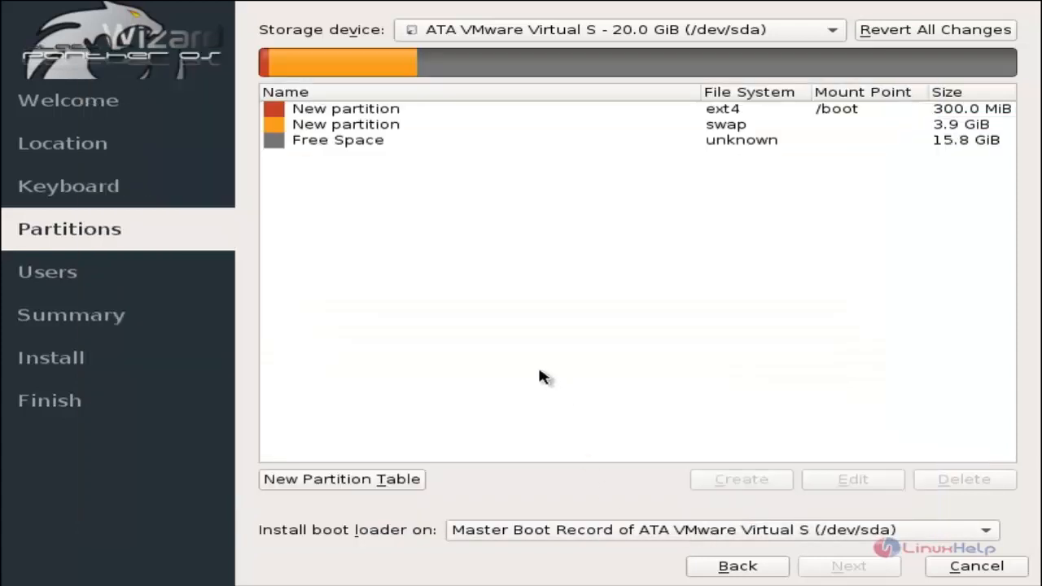
left_click(338, 139)
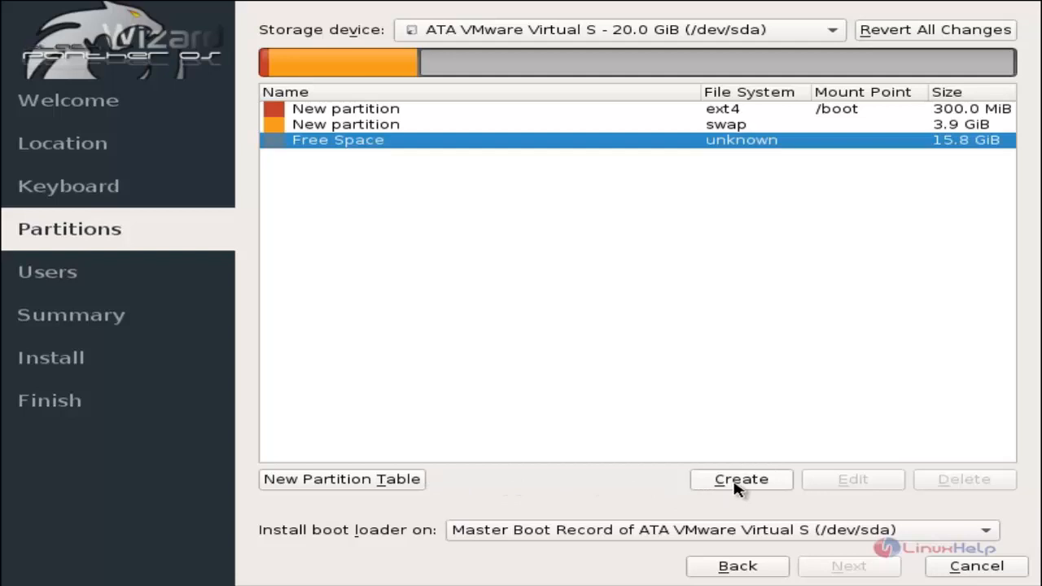
Add a 15000 MB ext4 partition mounted at / with the root flag
left_click(740, 479)
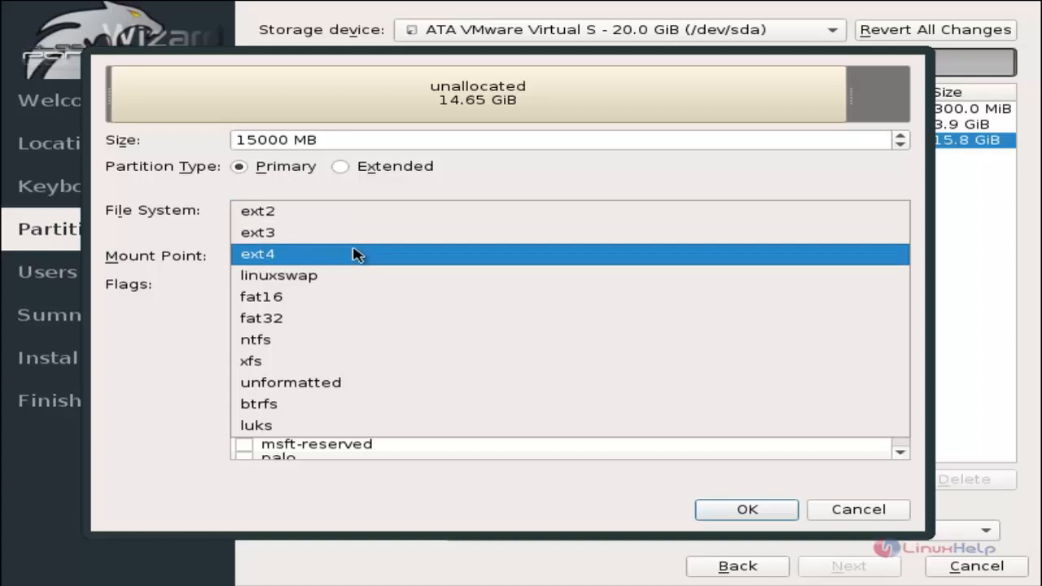
left_click(257, 254)
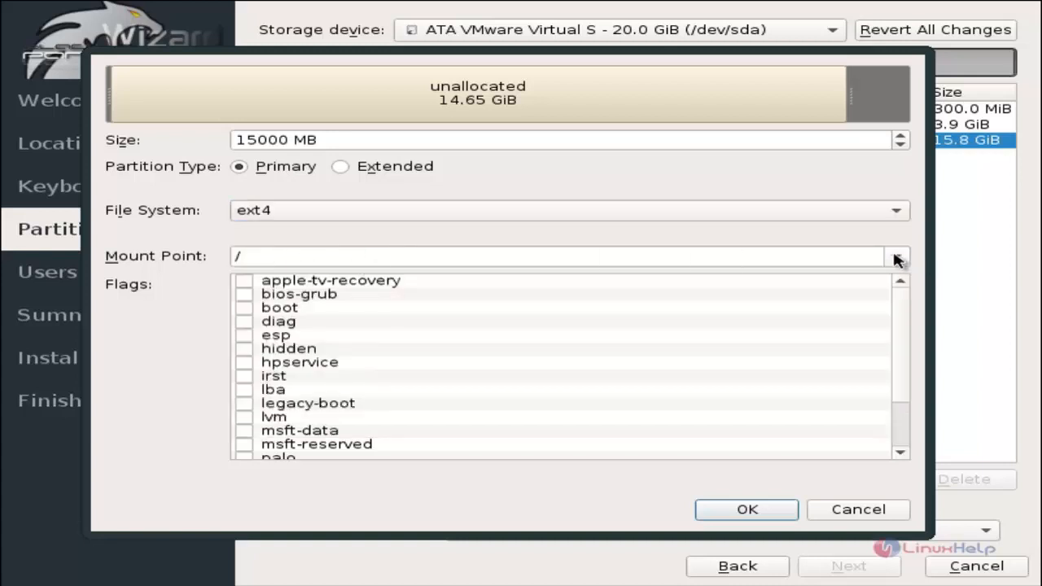
scroll("down", 3)
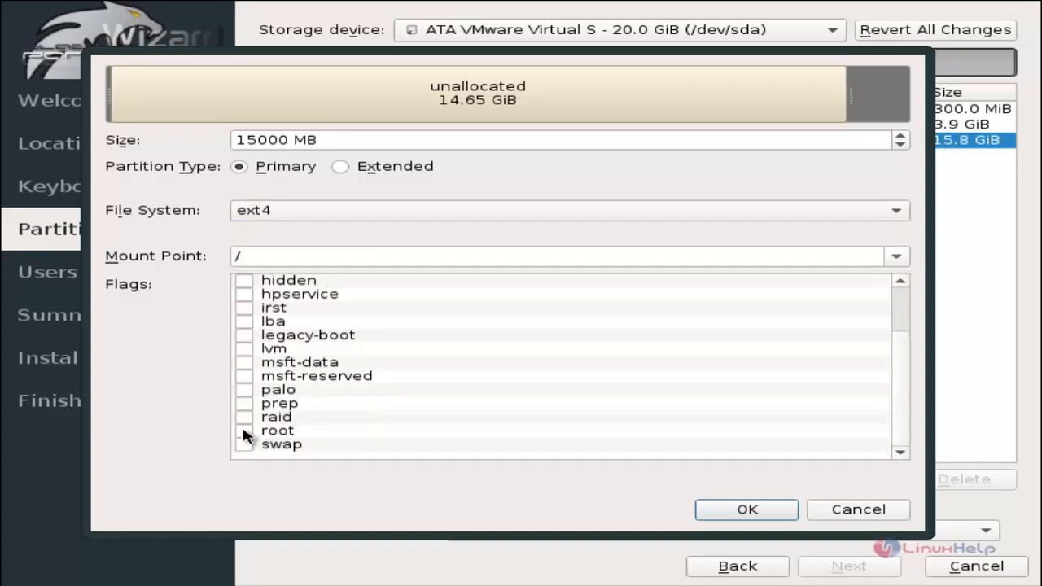
left_click(244, 430)
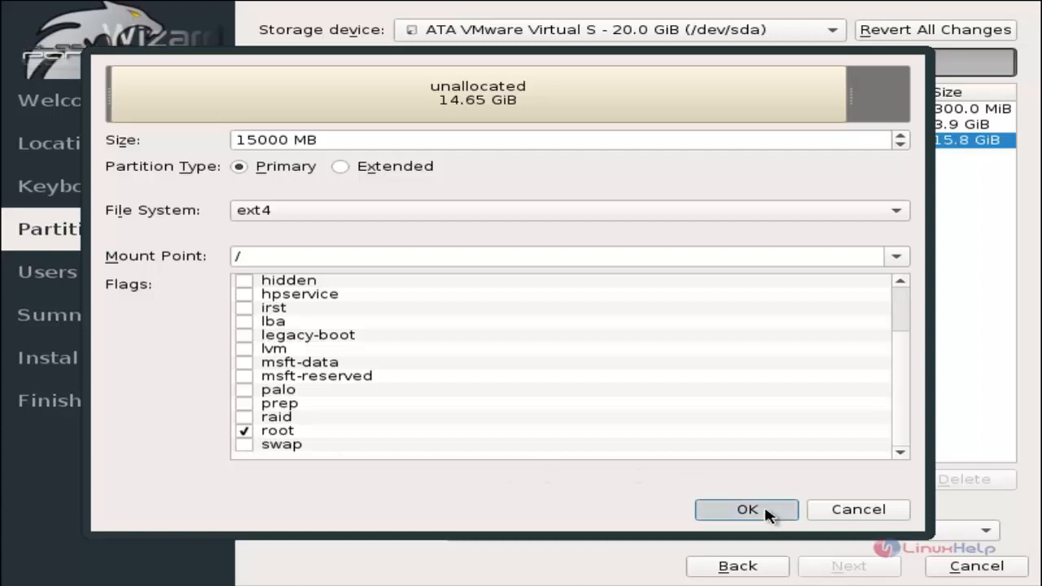
left_click(745, 509)
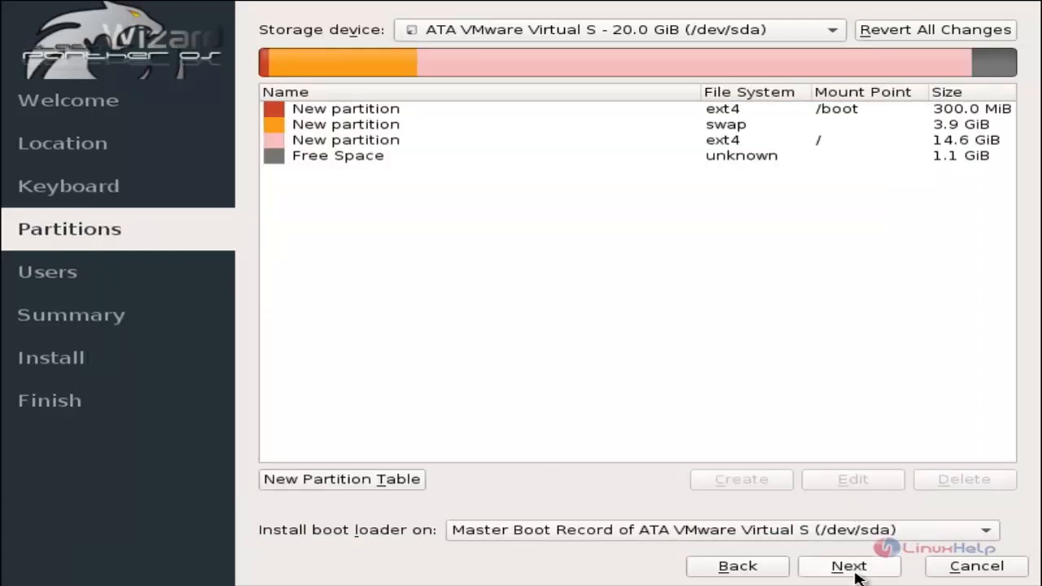
Enter the user's name and the login name user1
left_click(848, 566)
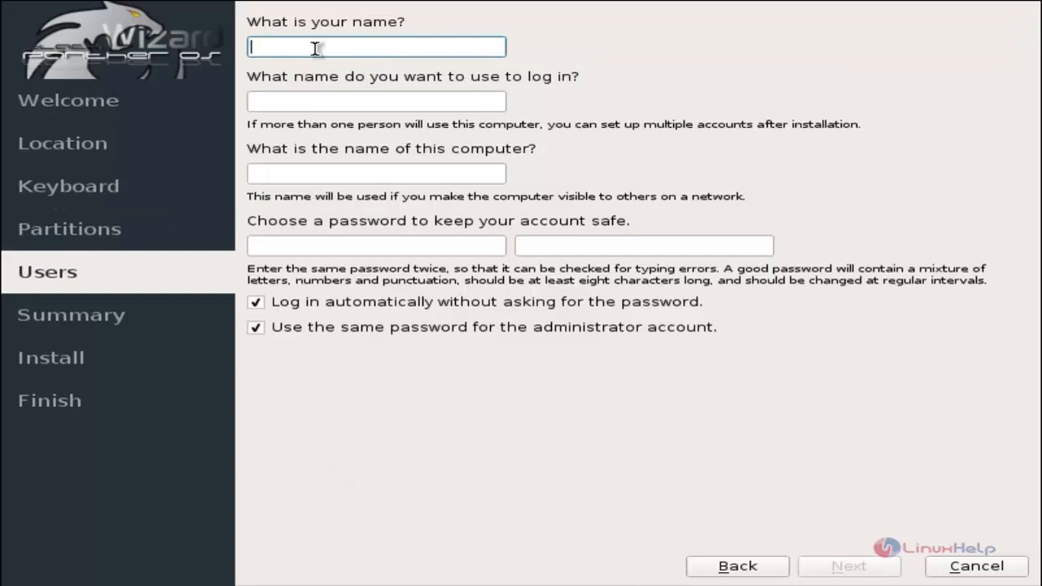
type("us")
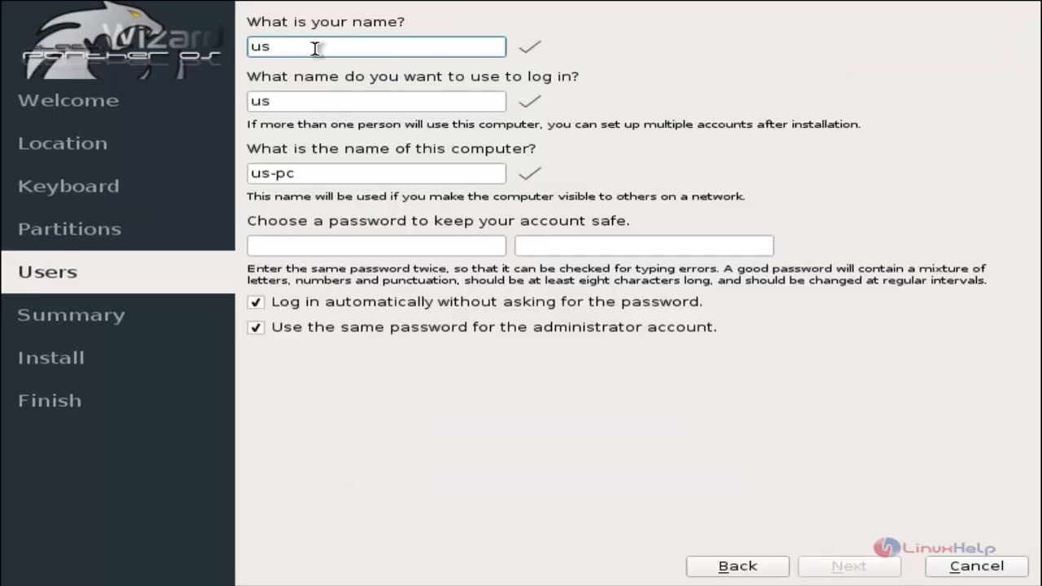
type("user1")
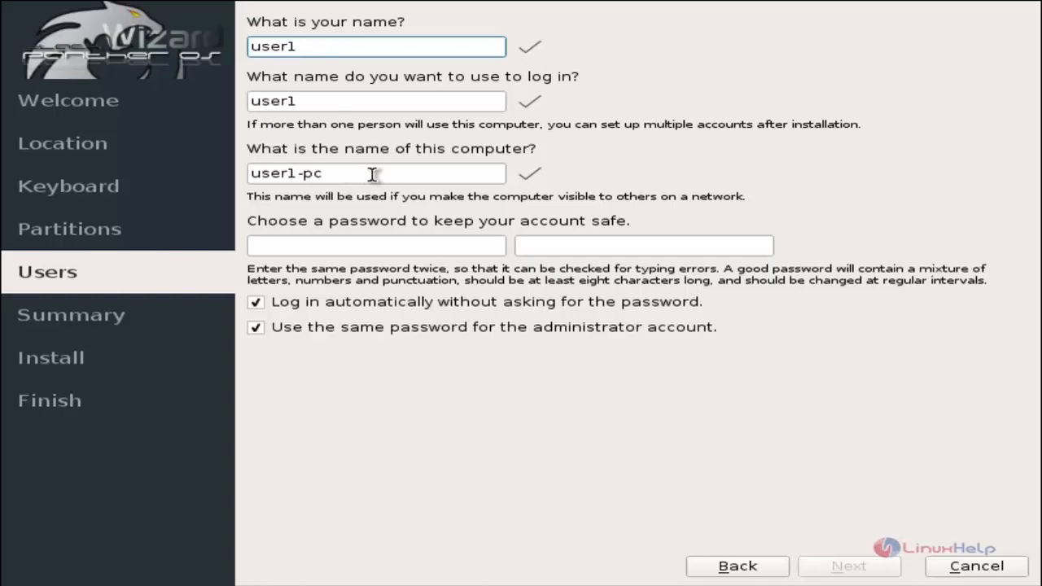
Name the computer linuxhelp, set the password, and turn off automatic login
triple_click(377, 173)
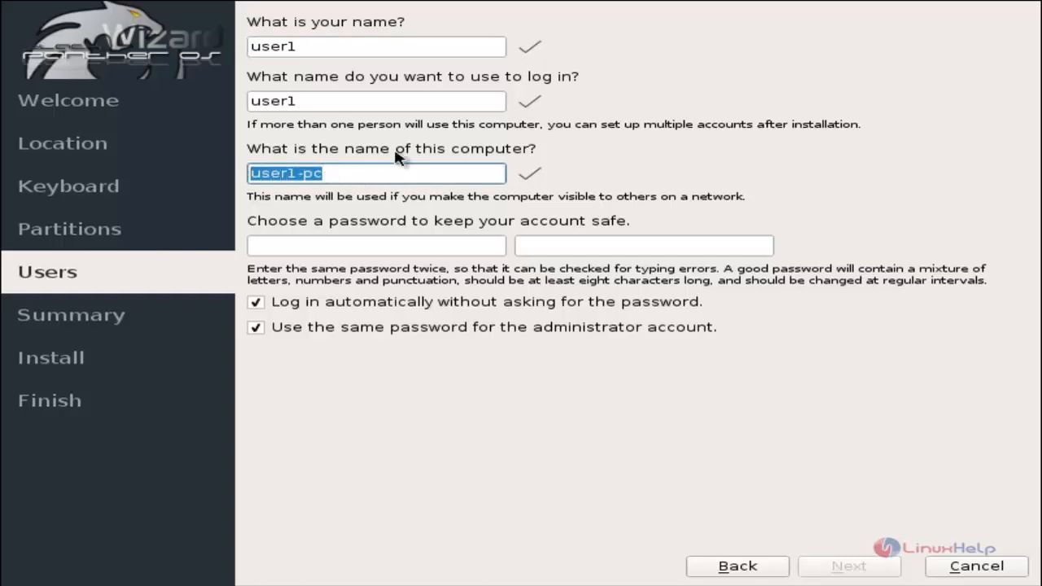
type("linuxh")
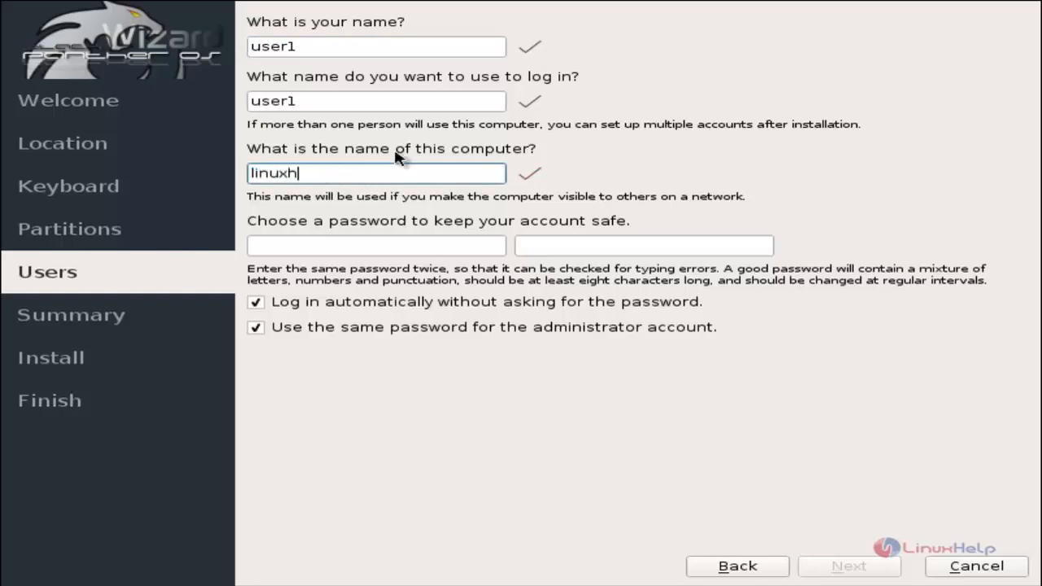
left_click(375, 245)
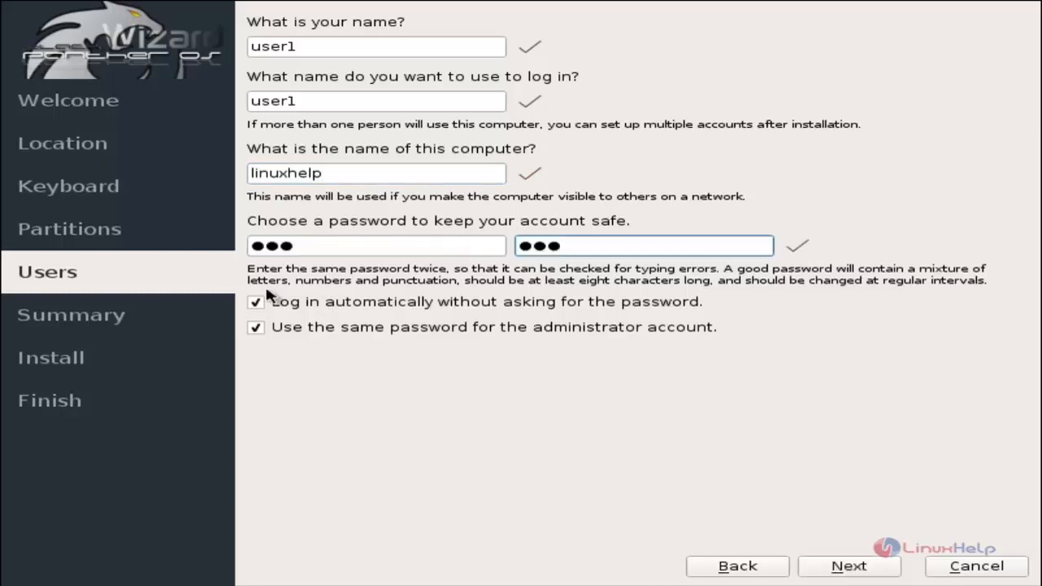
left_click(255, 301)
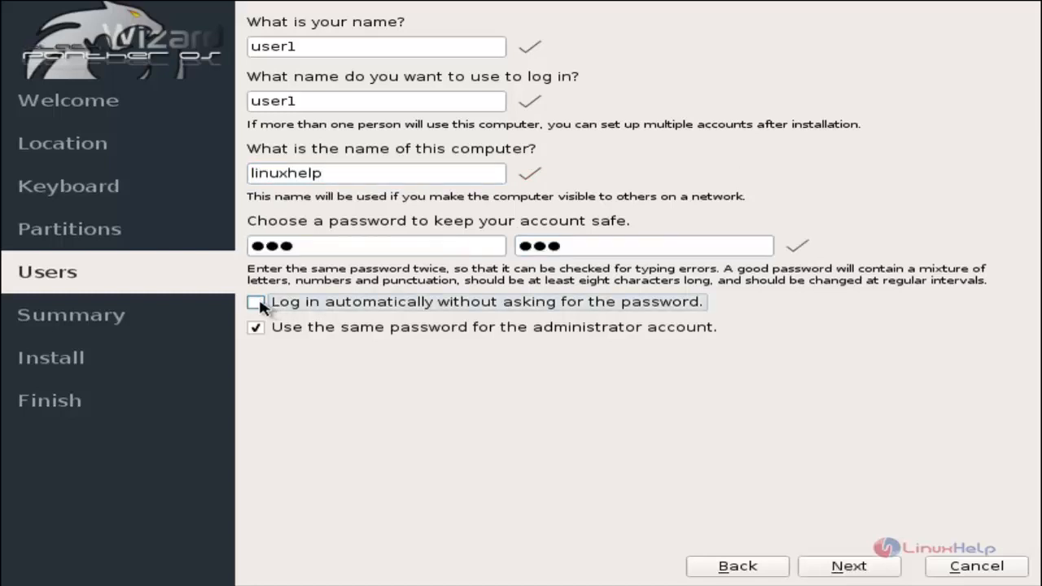
mouse_move(346, 361)
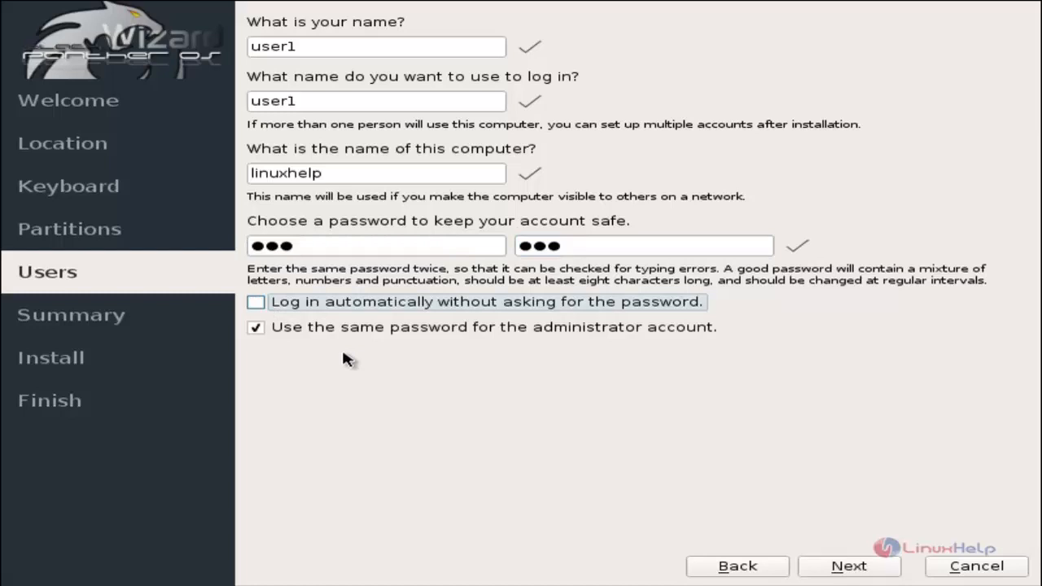
left_click(848, 565)
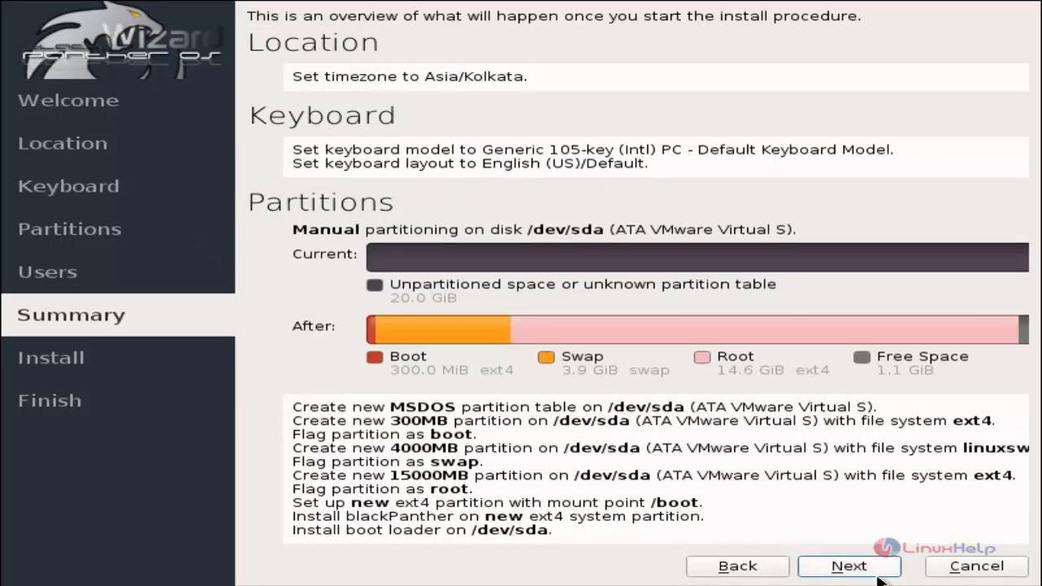
Install onto the disk, restart into the new system, and log in as user1
left_click(849, 566)
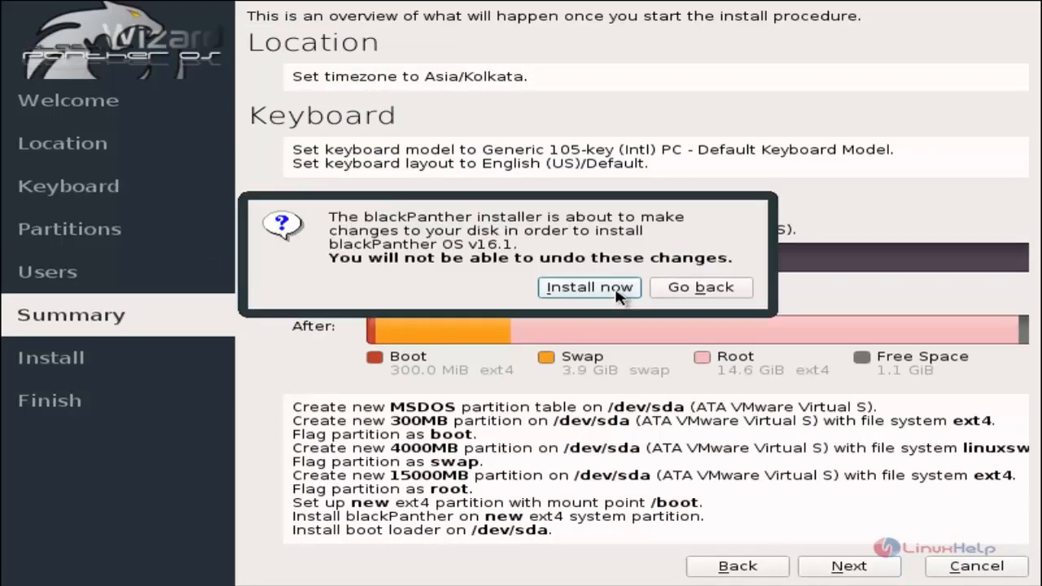
left_click(589, 287)
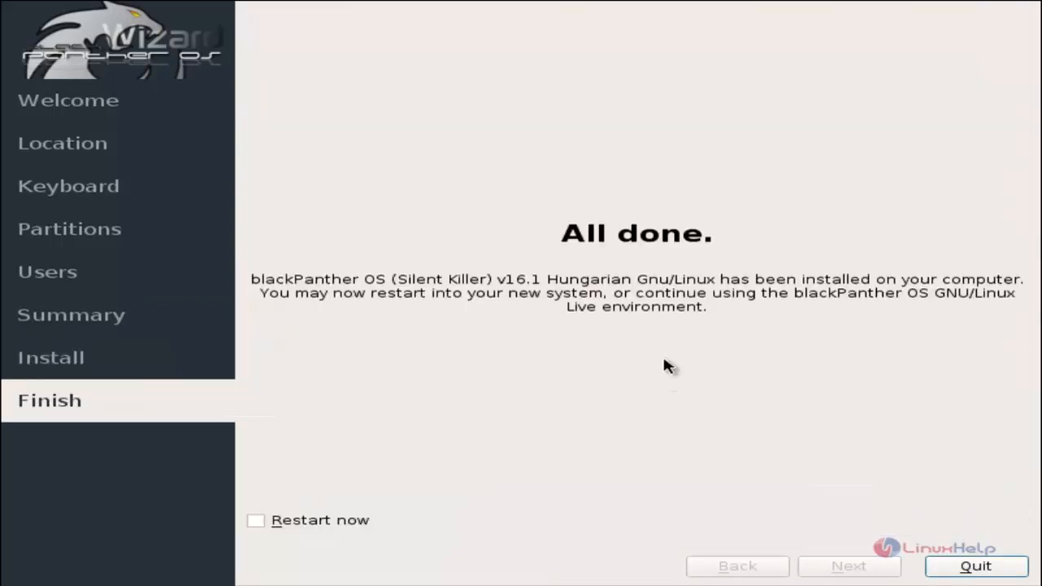
left_click(256, 520)
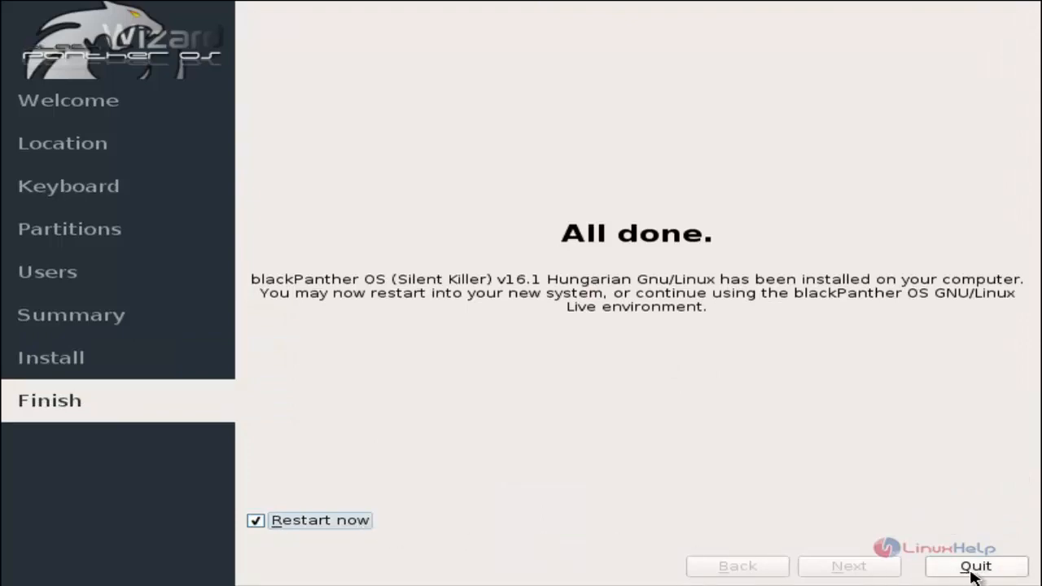
left_click(975, 566)
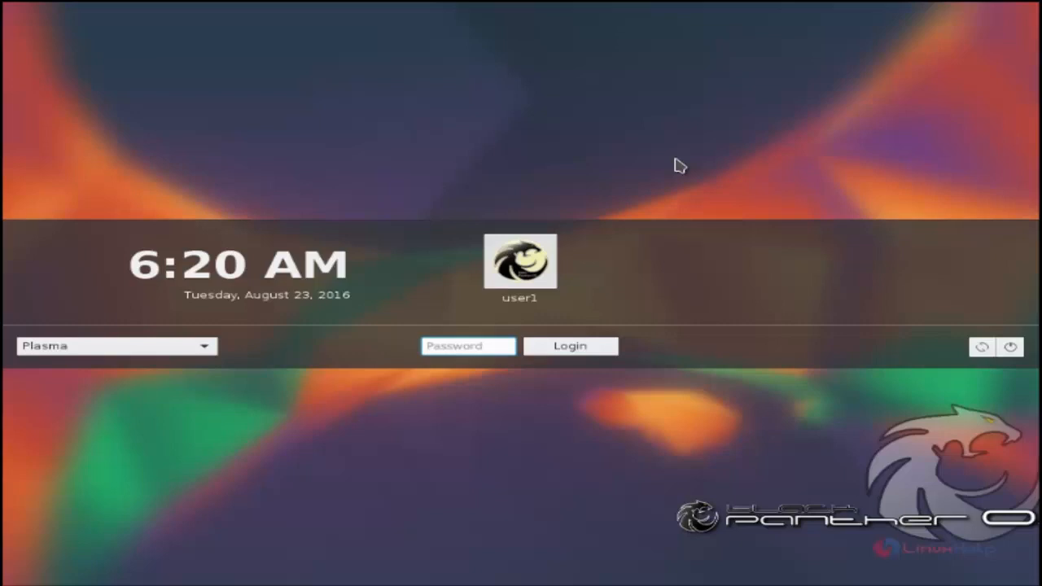
mouse_move(634, 224)
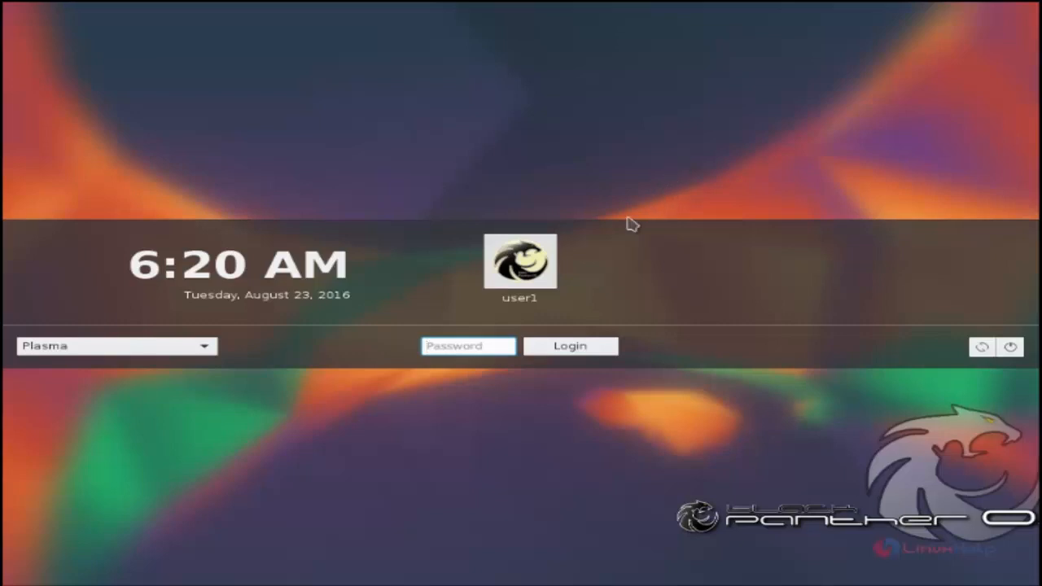
left_click(468, 346)
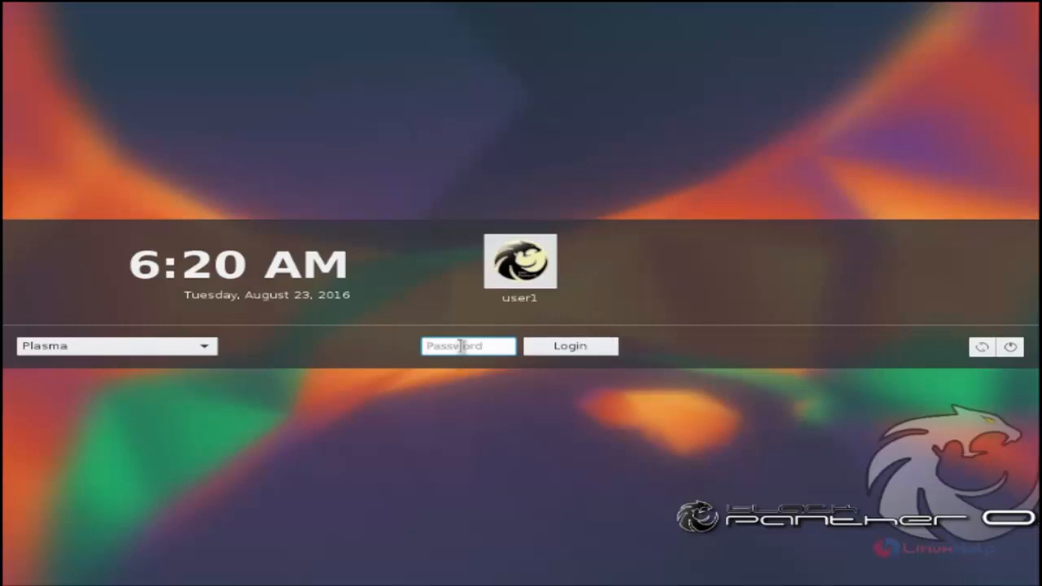
left_click(569, 346)
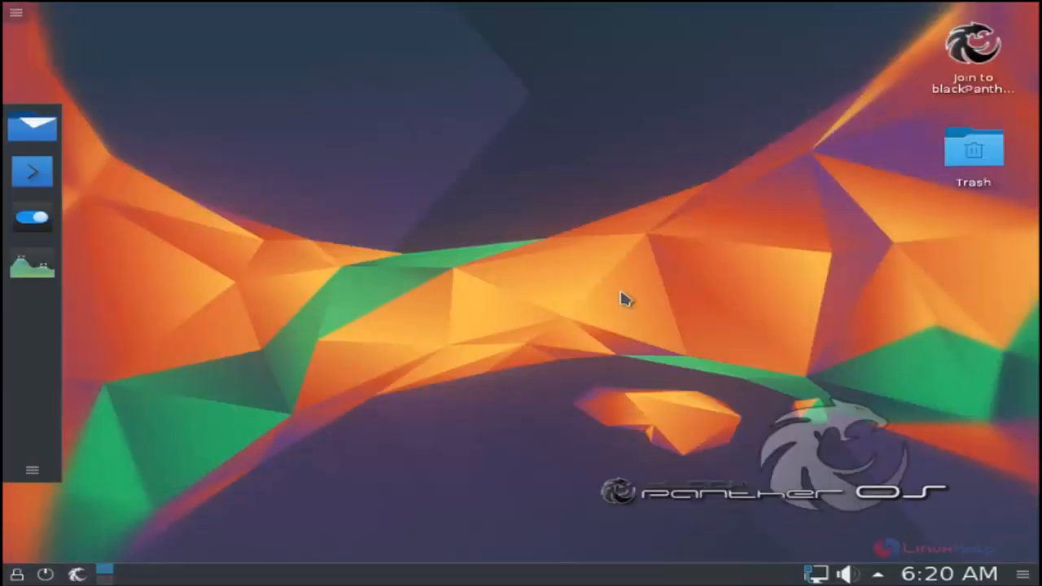
mouse_move(460, 176)
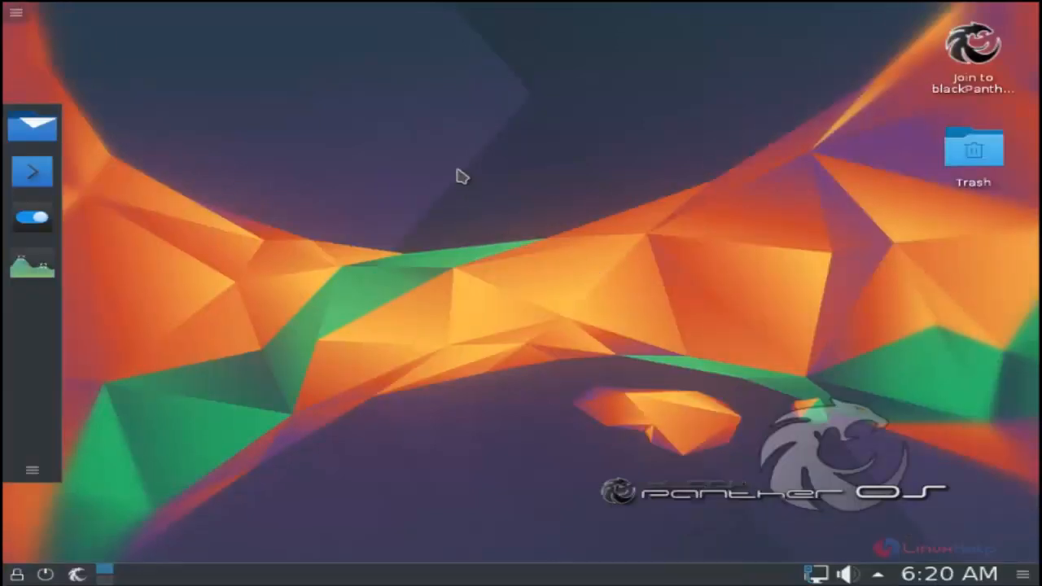
mouse_move(33, 126)
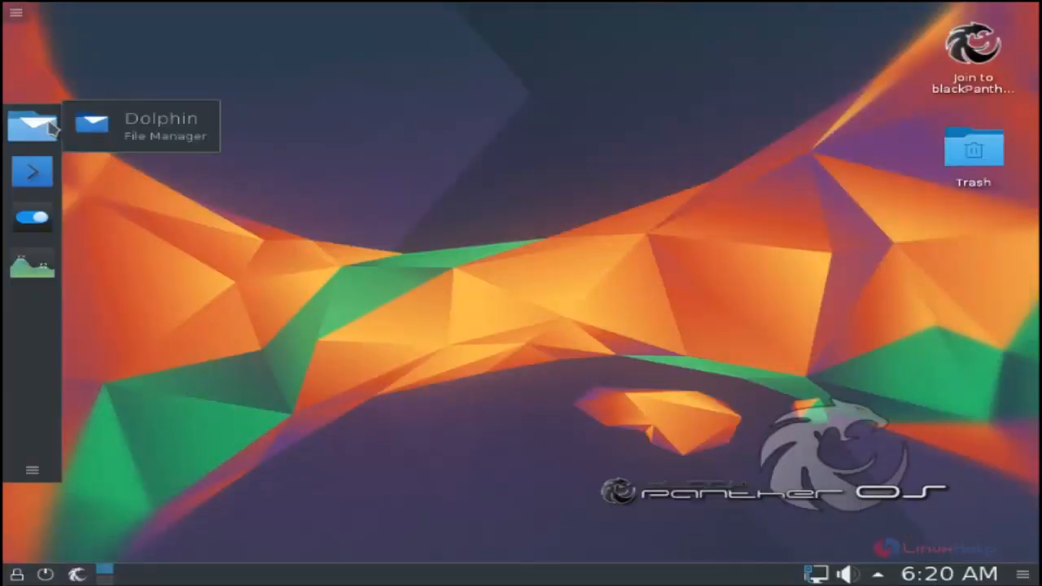
Launch Dolphin from the left dock, then start System Settings
left_click(33, 126)
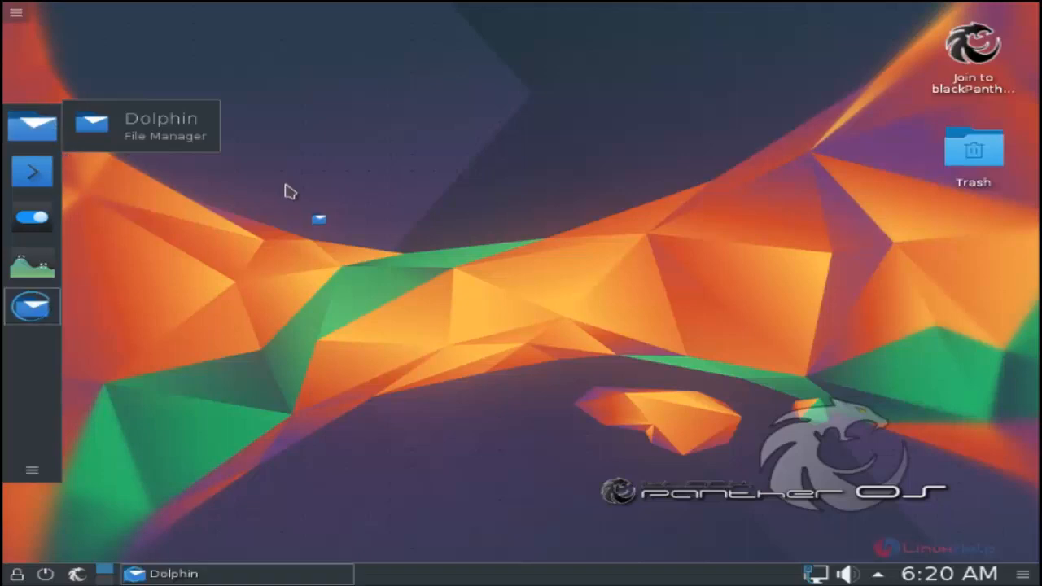
mouse_move(32, 218)
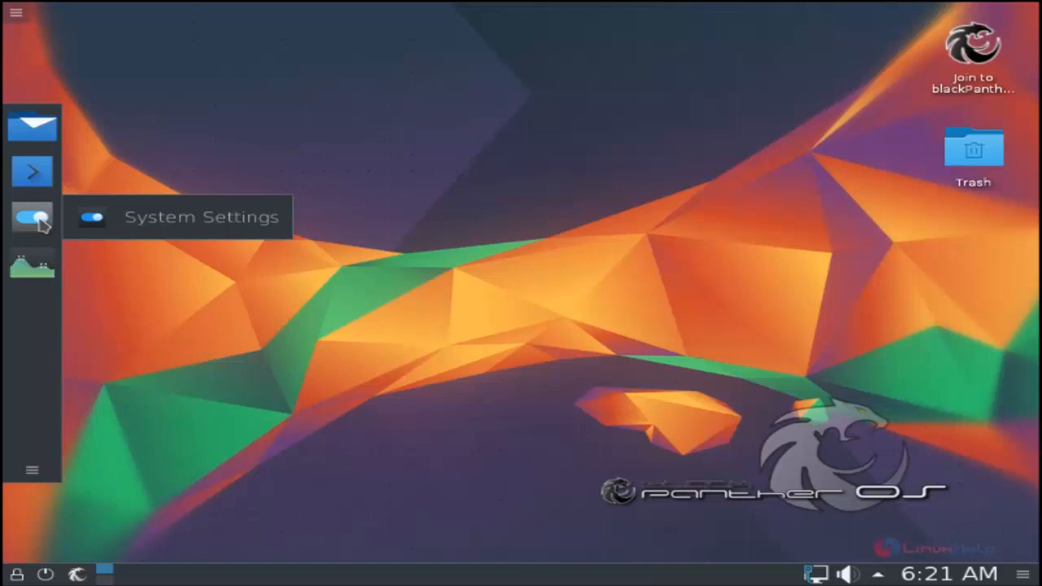
left_click(32, 216)
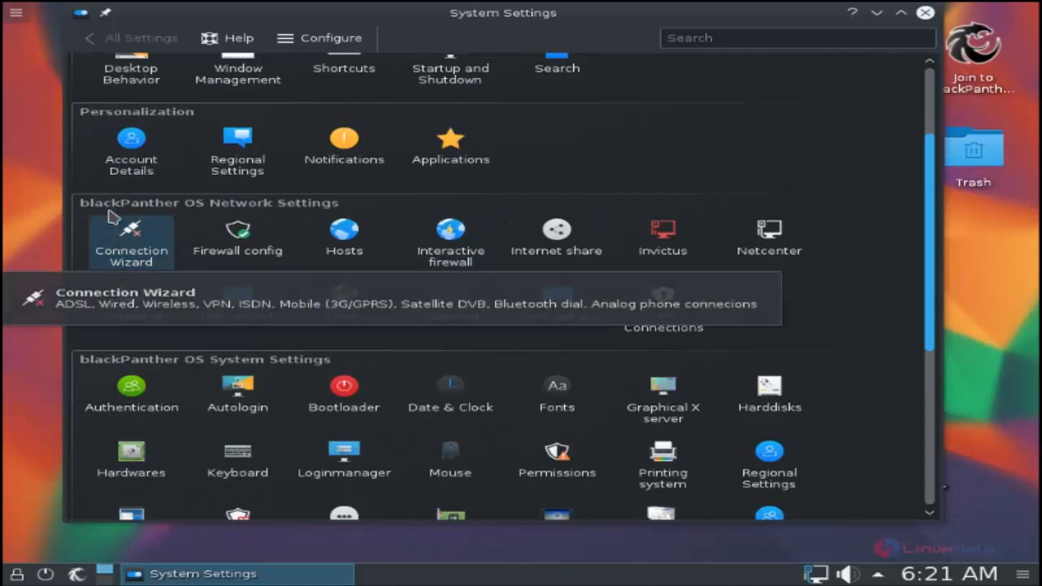
mouse_move(236, 281)
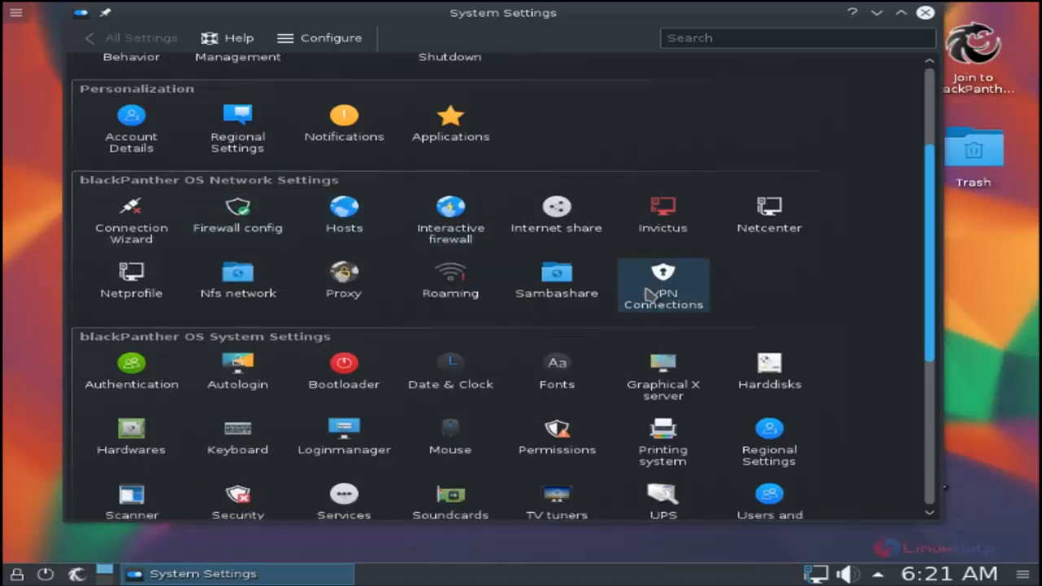
mouse_move(228, 318)
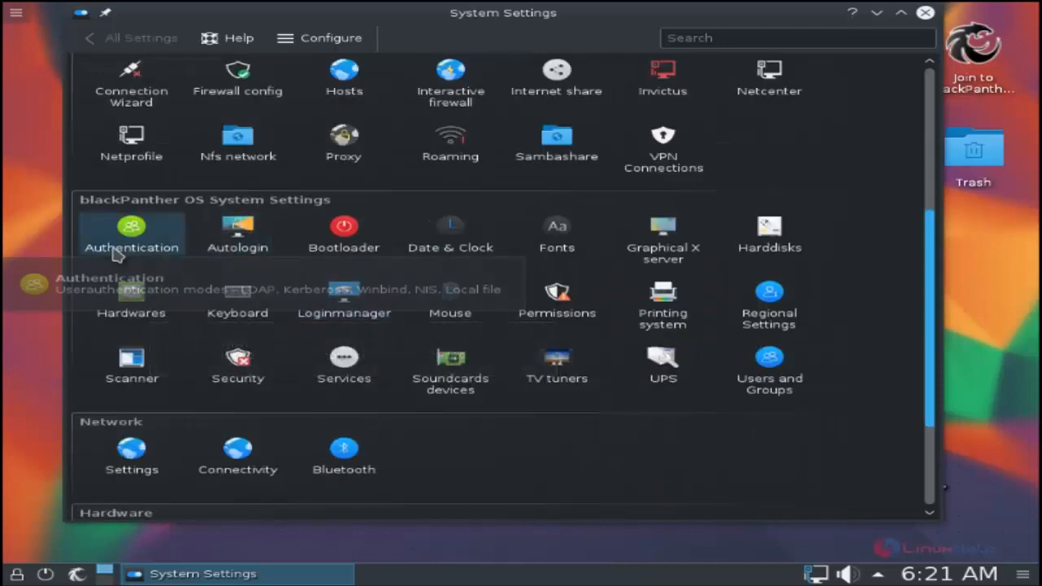
mouse_move(389, 272)
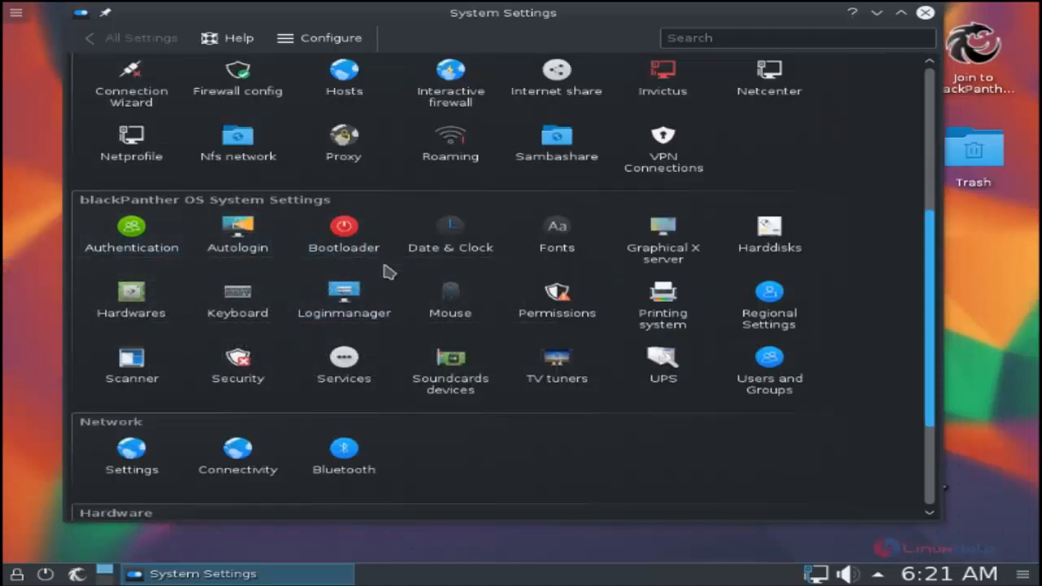
mouse_move(505, 277)
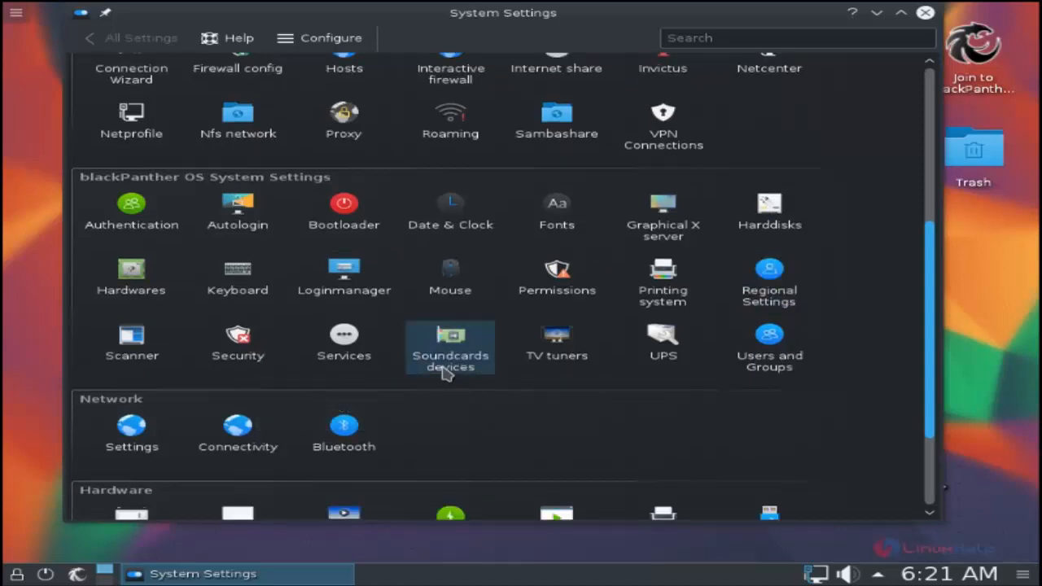
mouse_move(557, 342)
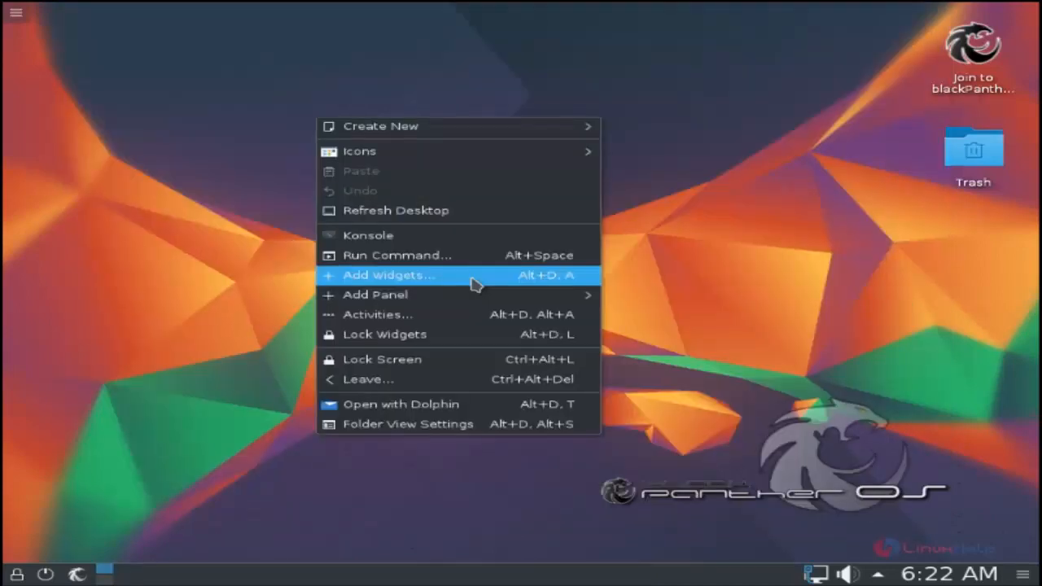
mouse_move(440, 280)
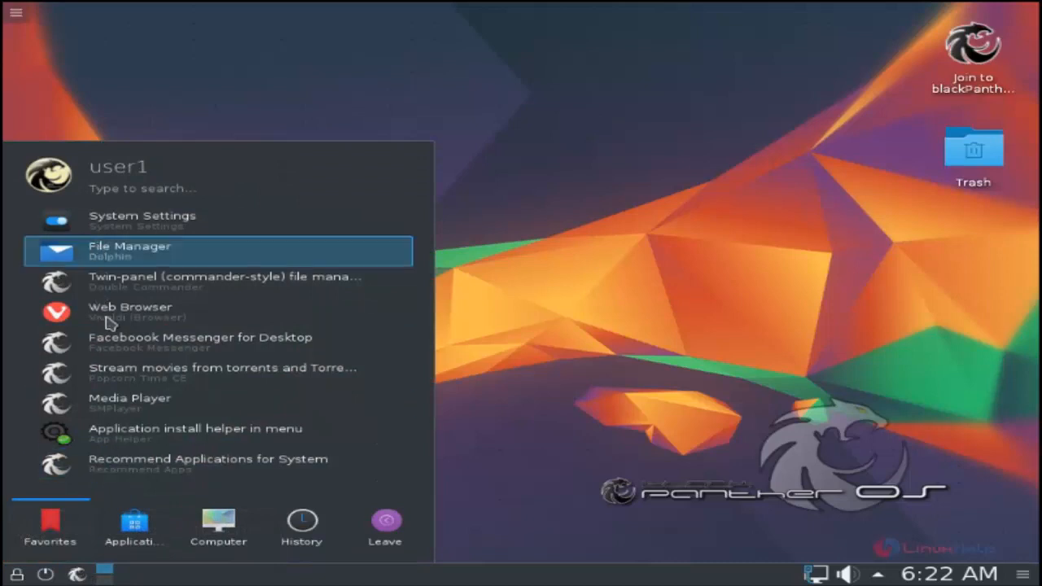
left_click(134, 525)
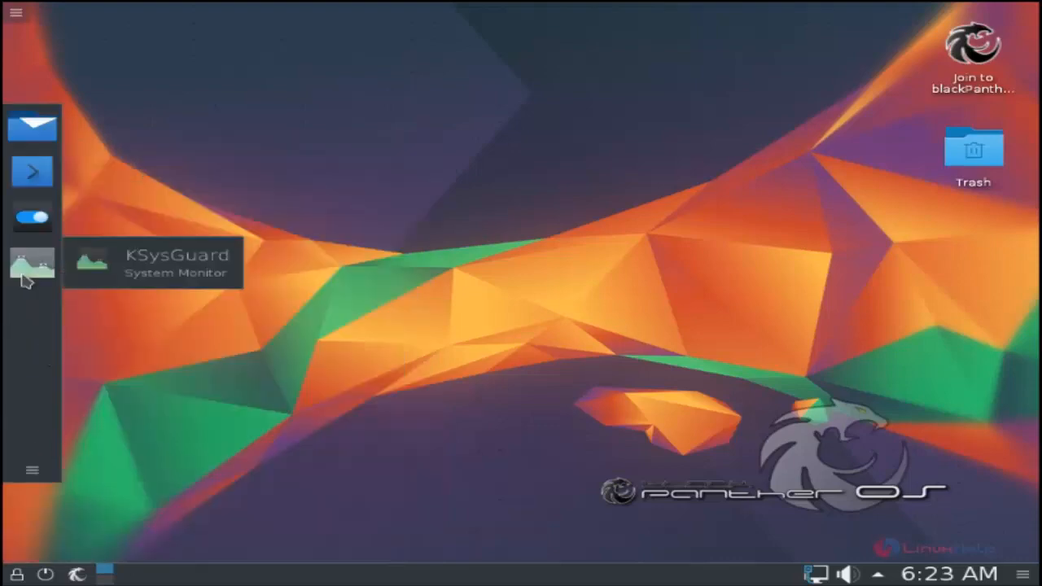
left_click(31, 263)
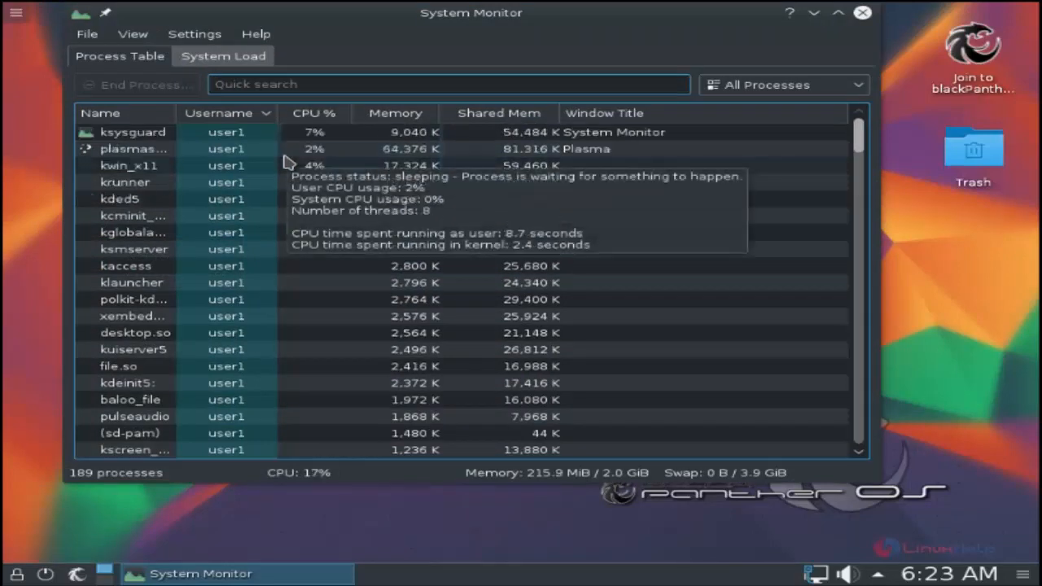
left_click(223, 55)
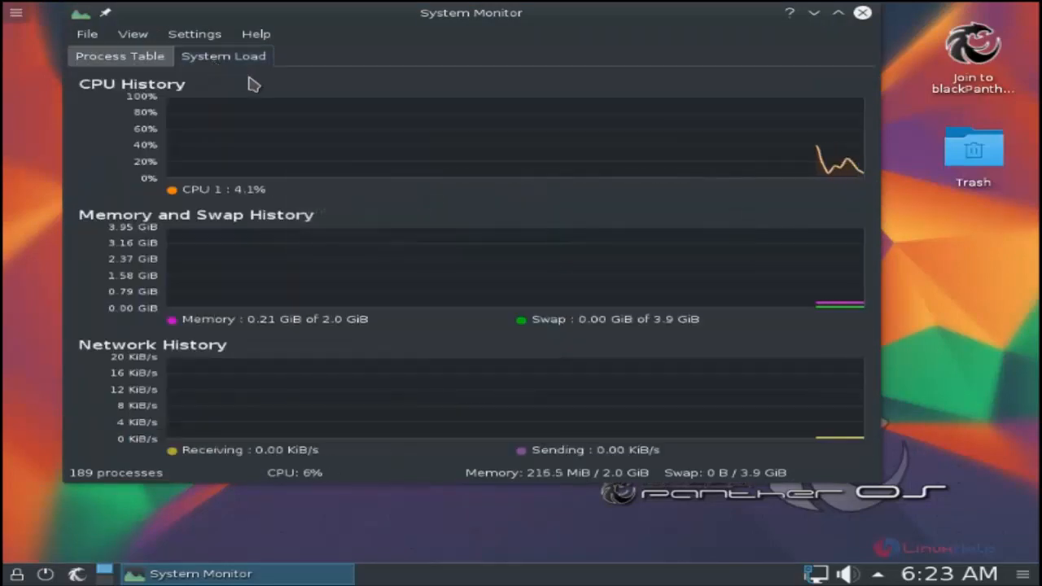
mouse_move(129, 135)
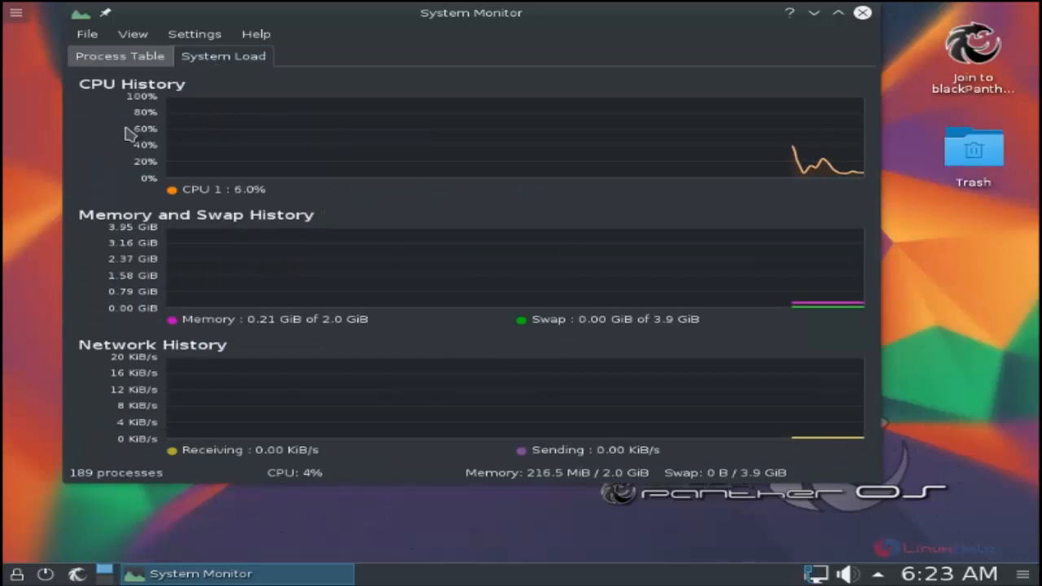
mouse_move(301, 337)
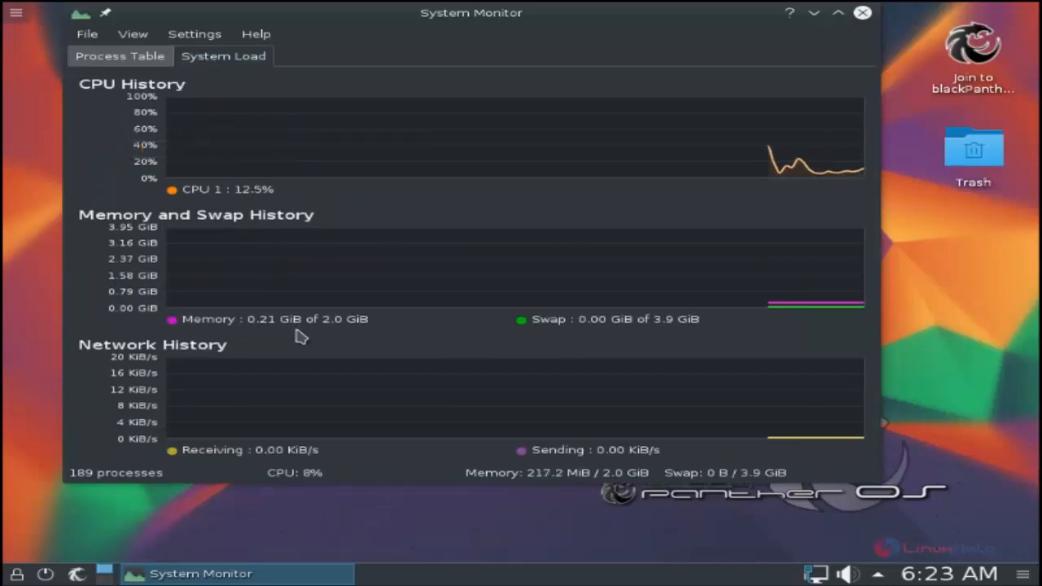
left_click(861, 13)
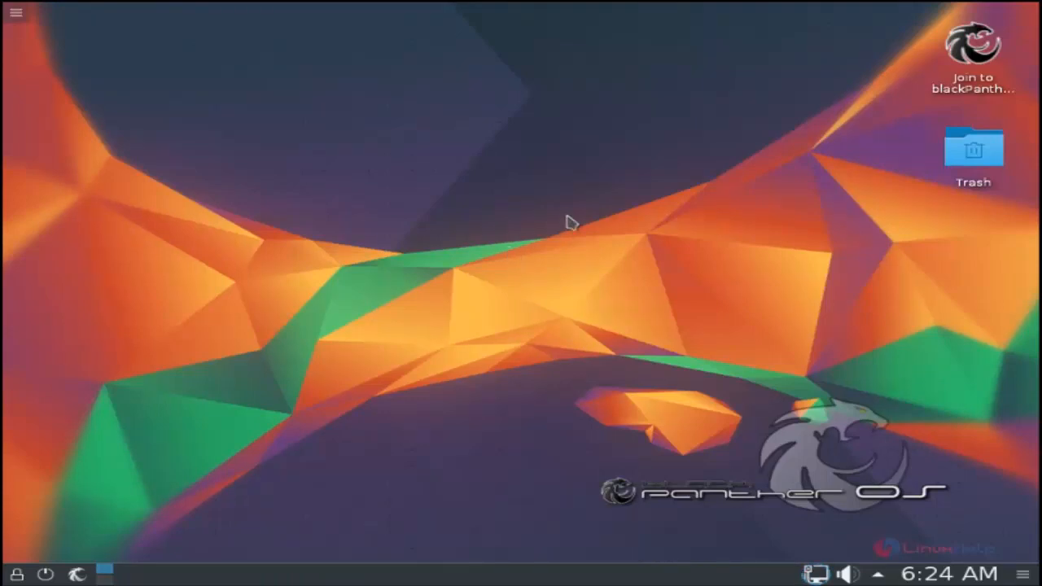
mouse_move(576, 224)
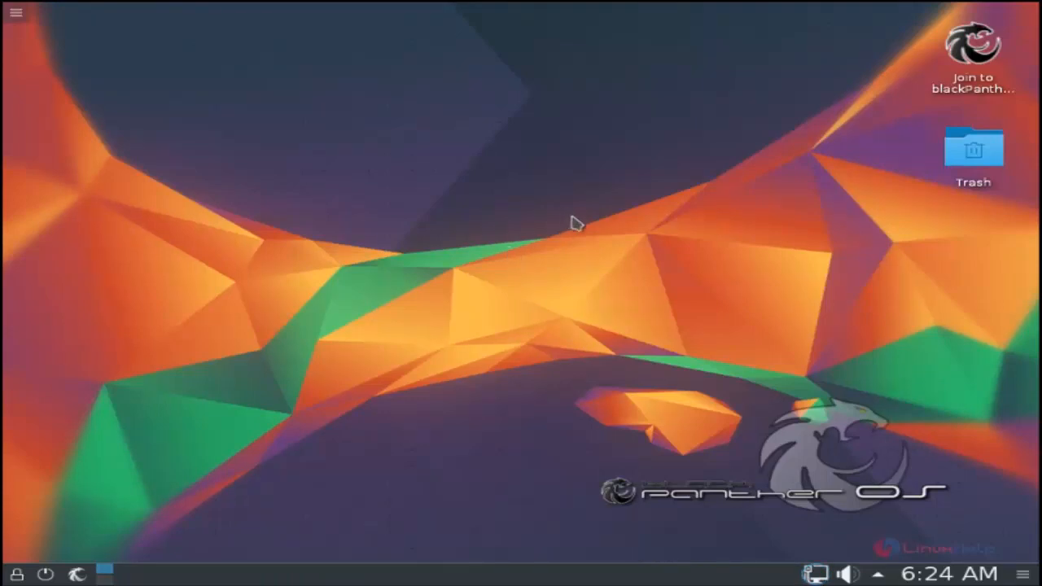